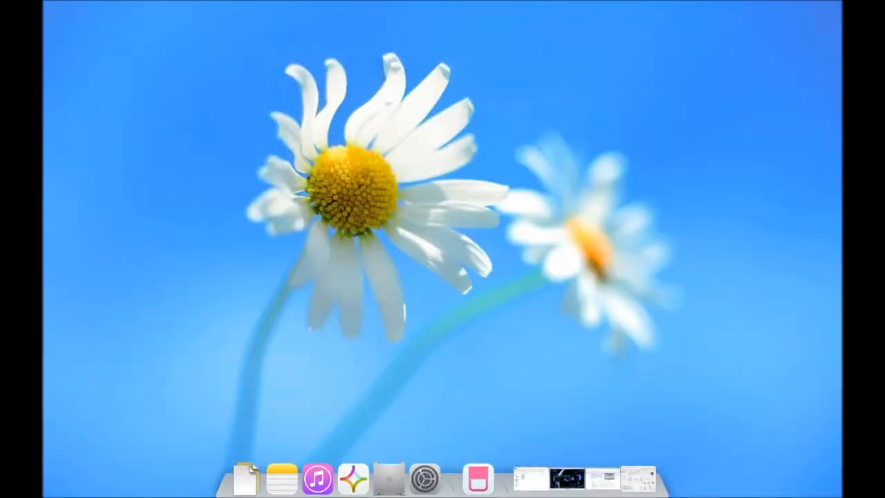
mouse_move(554, 455)
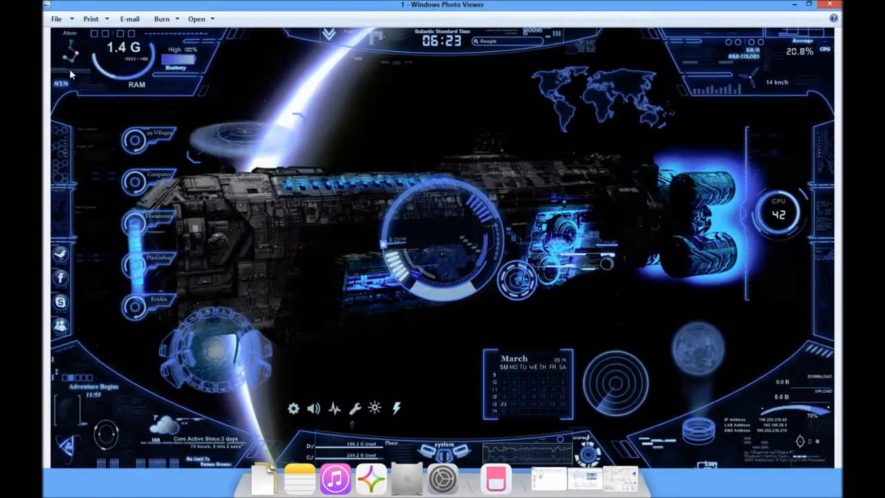
mouse_move(835, 113)
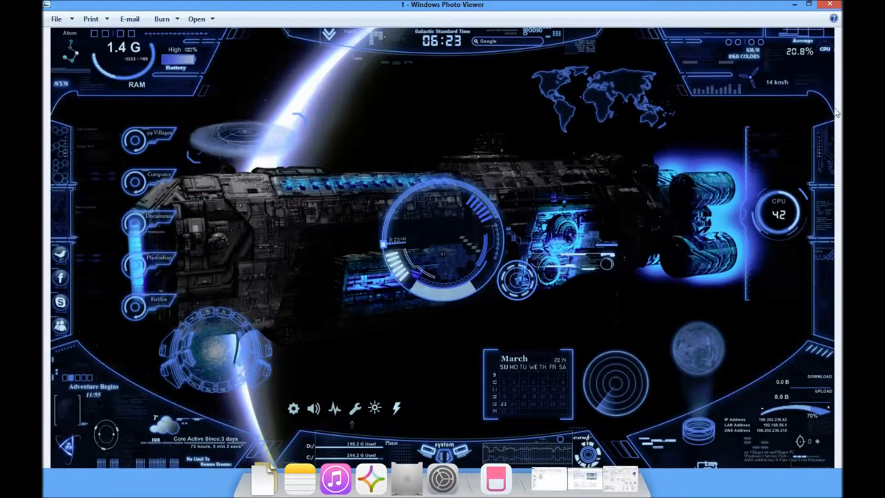
Download the Rainmeter installer from rainmeter.net and the Neon Space skin from DeviantArt.
click(829, 4)
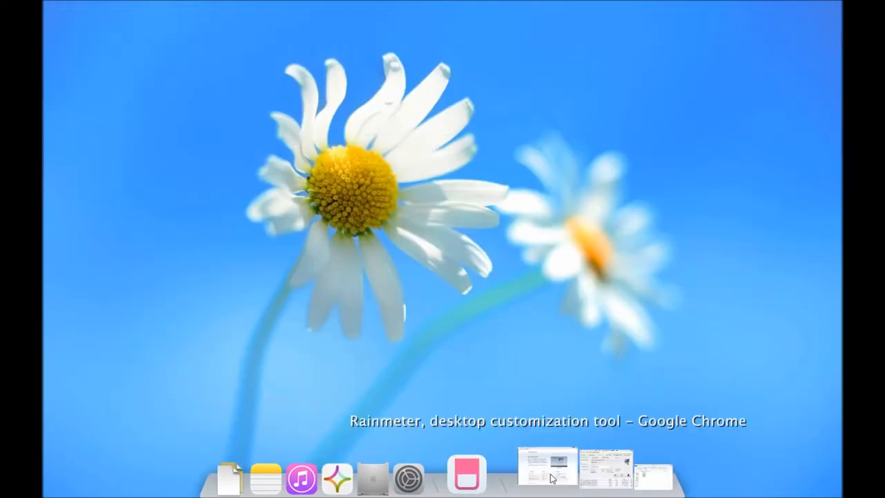
click(547, 467)
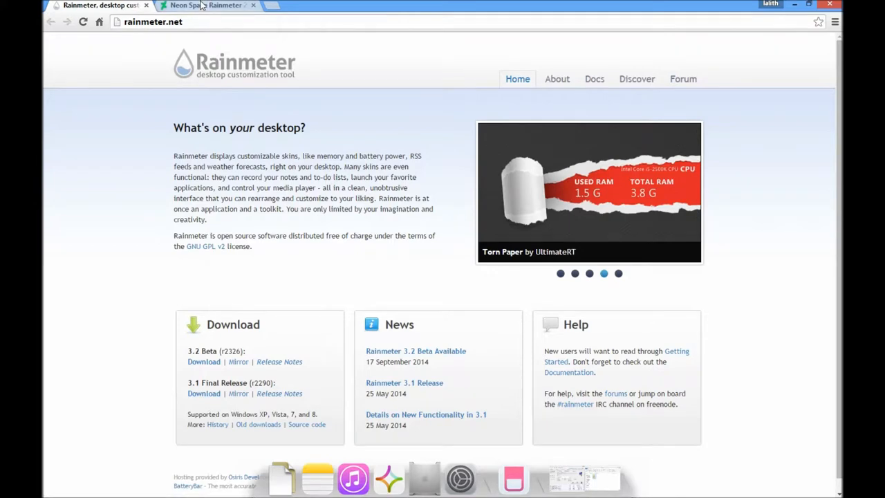
click(205, 6)
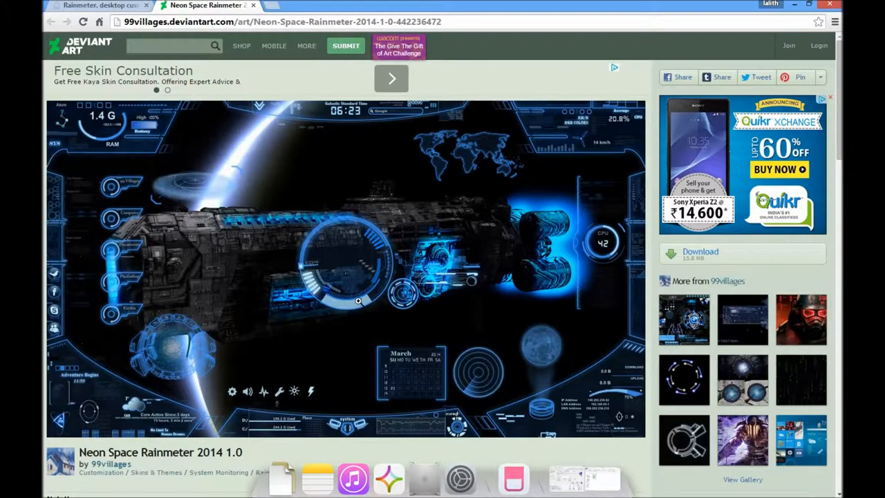
scroll(down, 3)
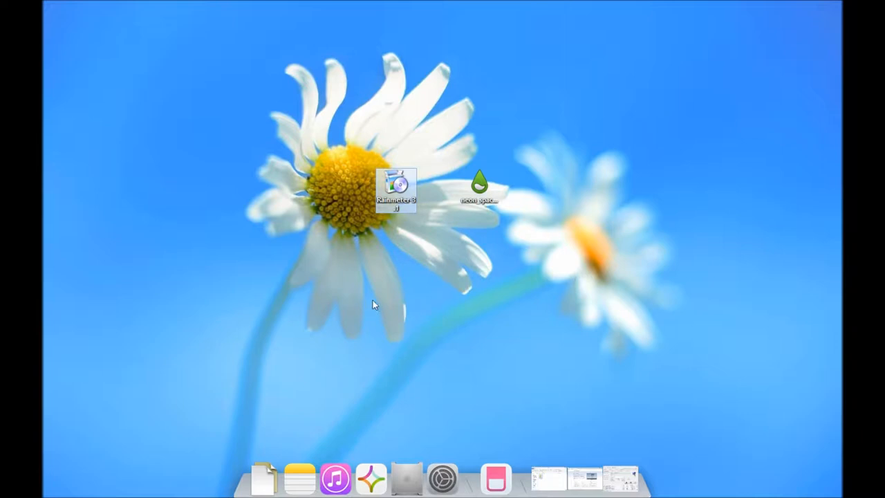
Install Rainmeter with the Standard installation into the default folder and finish setup.
double_click(395, 187)
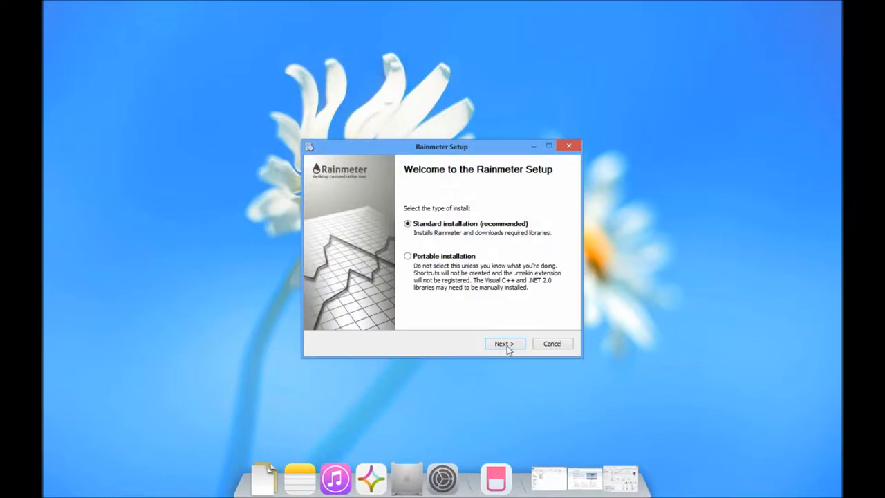
click(504, 344)
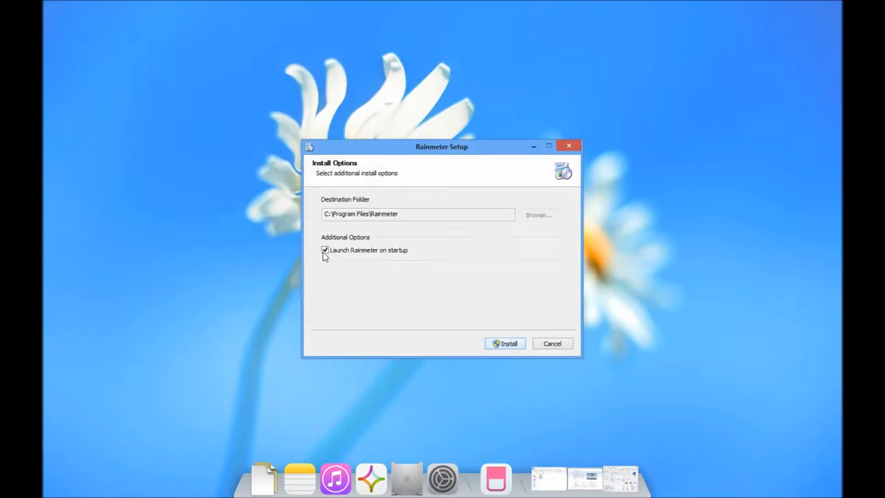
click(505, 344)
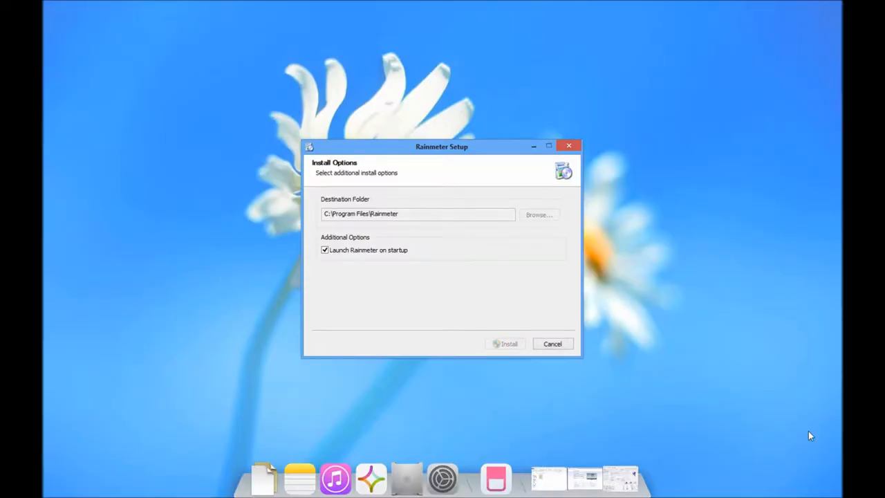
click(505, 344)
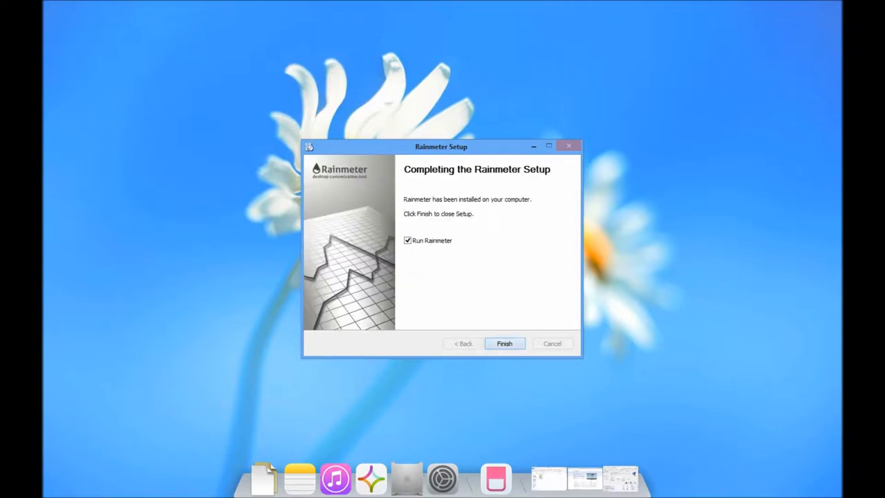
click(505, 344)
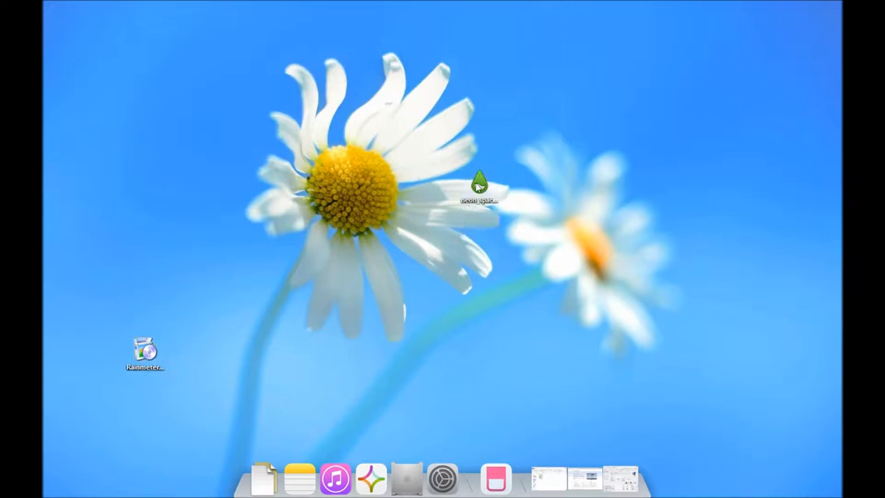
Install the Neon Space .rmskin package and move its file beside the installer icon.
double_click(479, 183)
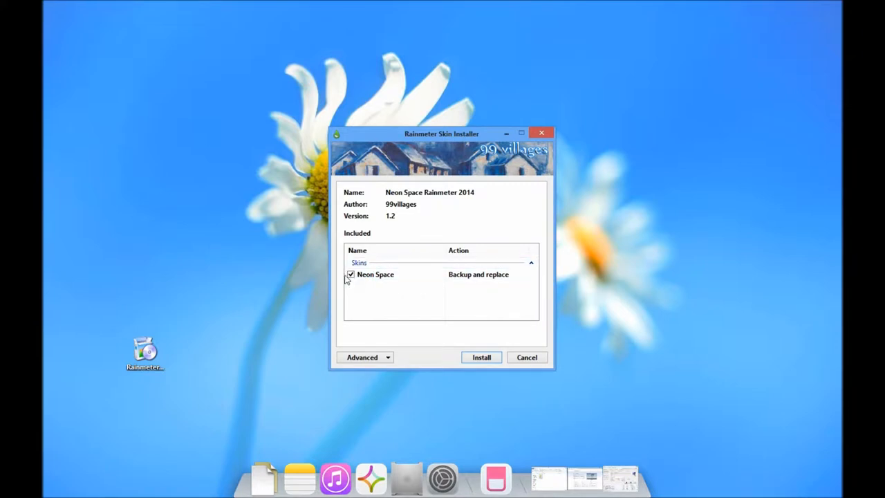
click(482, 357)
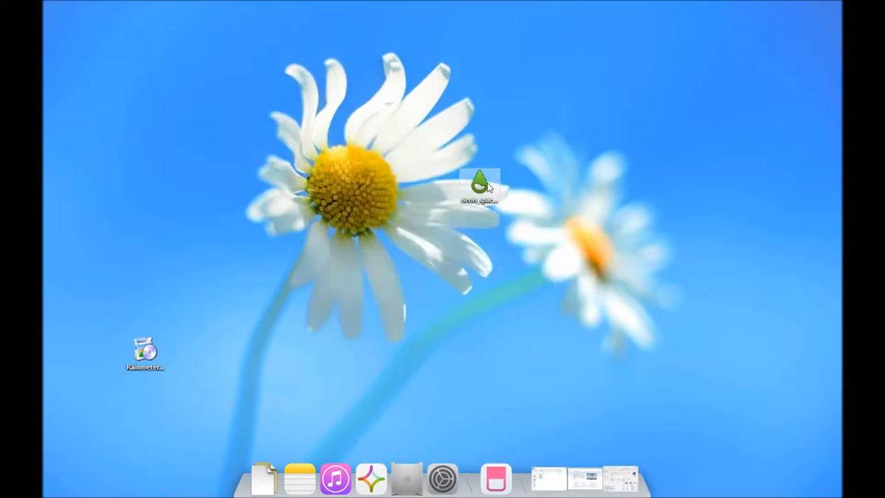
drag(479, 183, 187, 363)
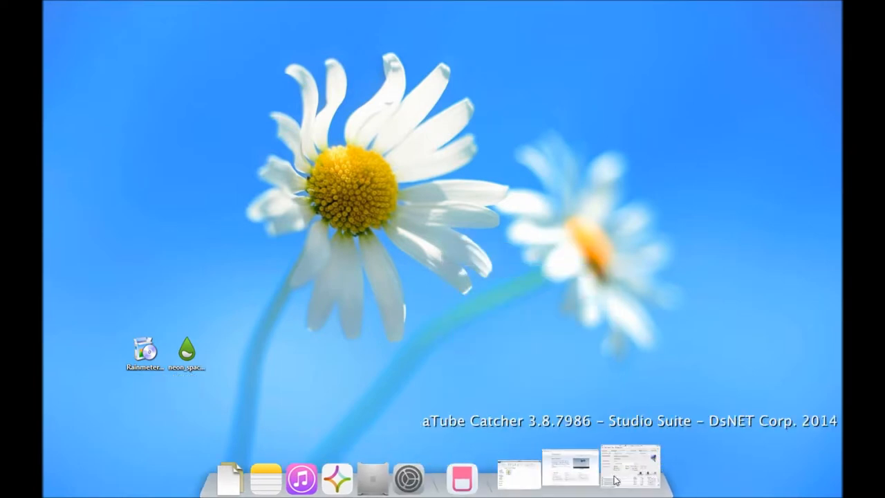
Browse Documents > Rainmeter > Skins and open the Neon Space folder.
click(569, 477)
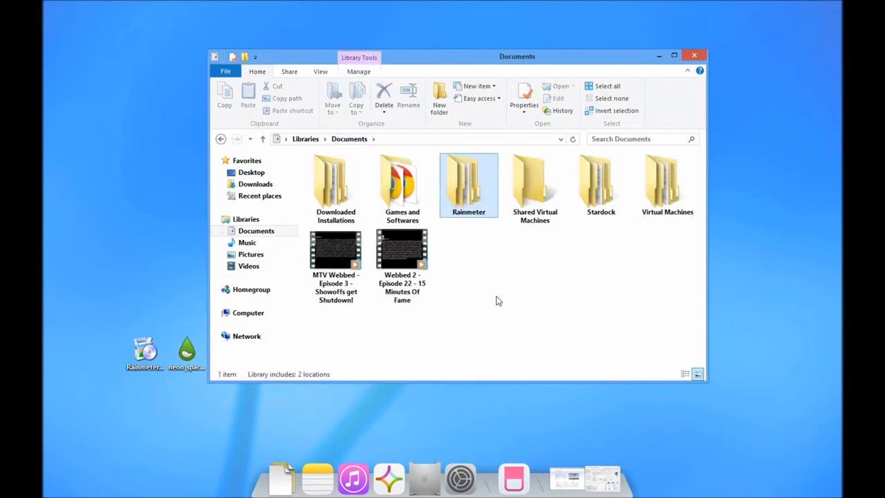
double_click(468, 181)
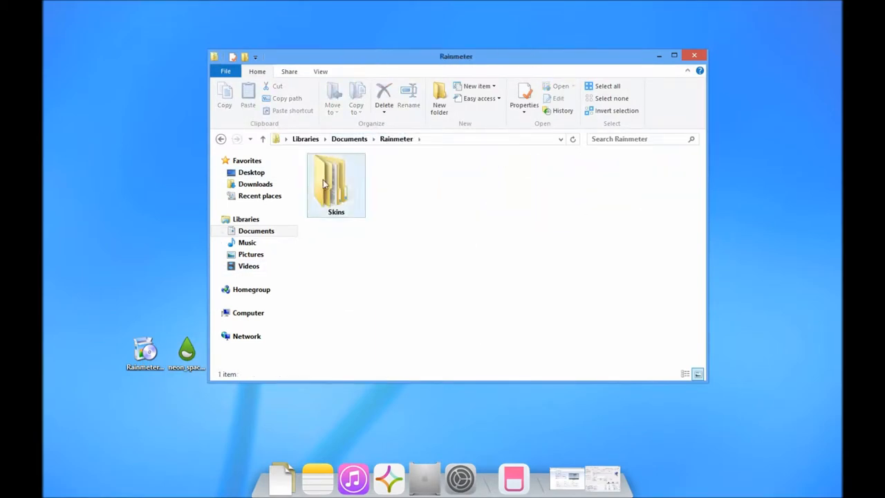
double_click(336, 180)
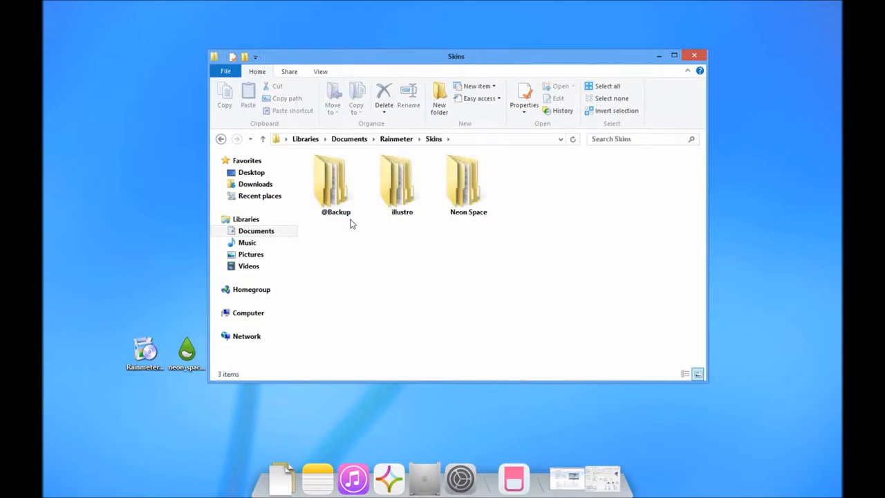
click(469, 183)
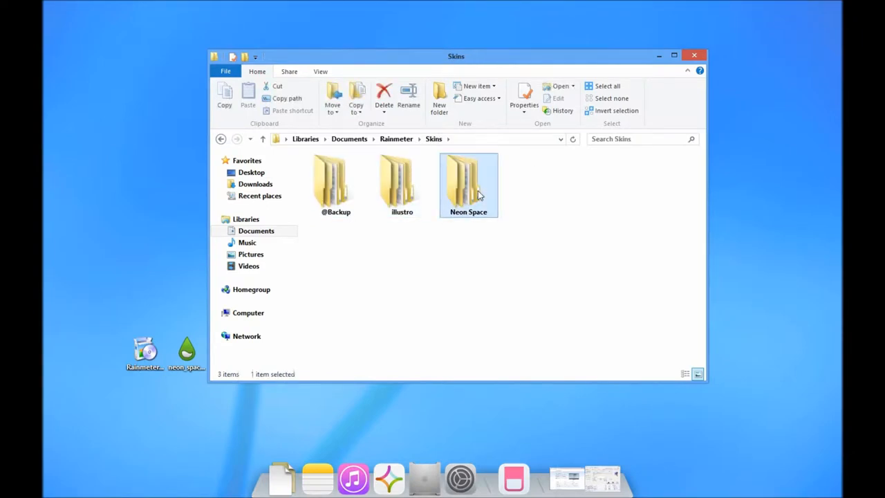
double_click(468, 180)
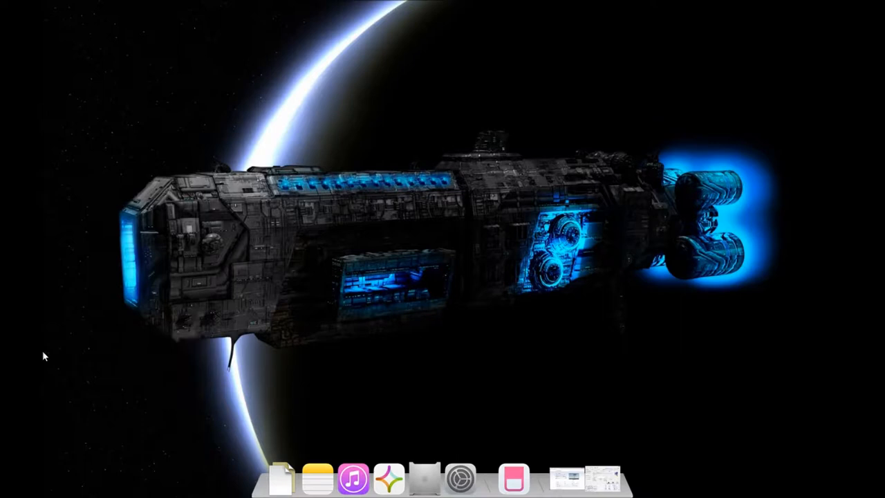
mouse_move(375, 177)
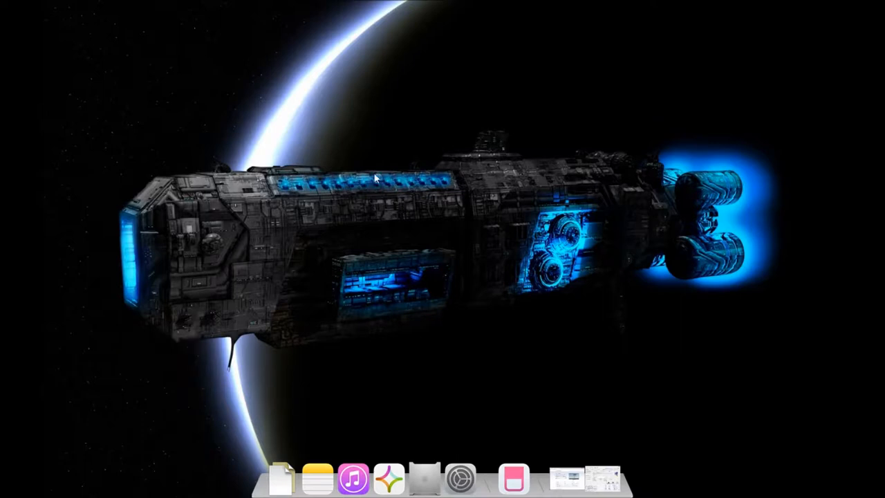
Open Manage Rainmeter from the Rainmeter tray icon's context menu.
right_click(374, 176)
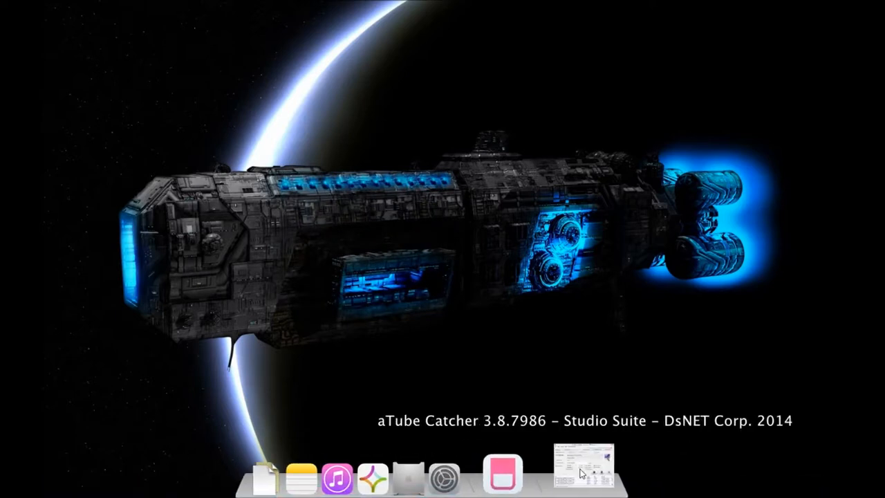
right_click(579, 472)
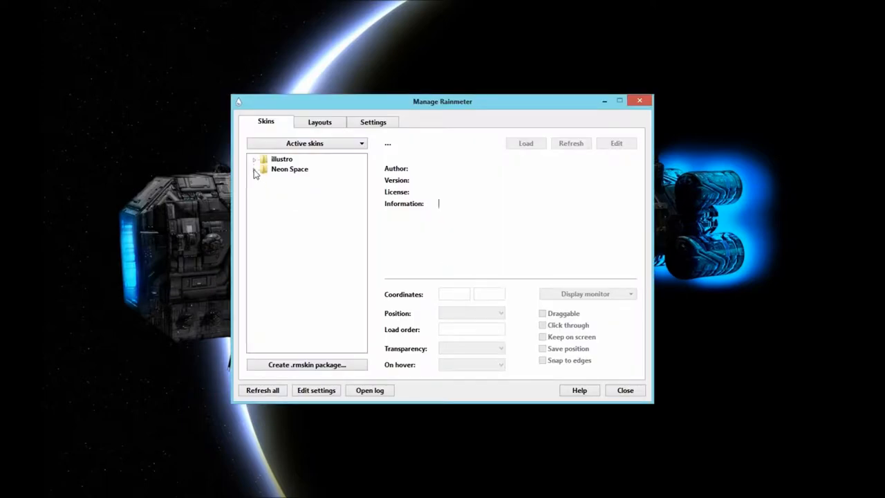
Load the Neon Space Medium Bottom, Medium bottom left and Centonium core skins.
click(255, 169)
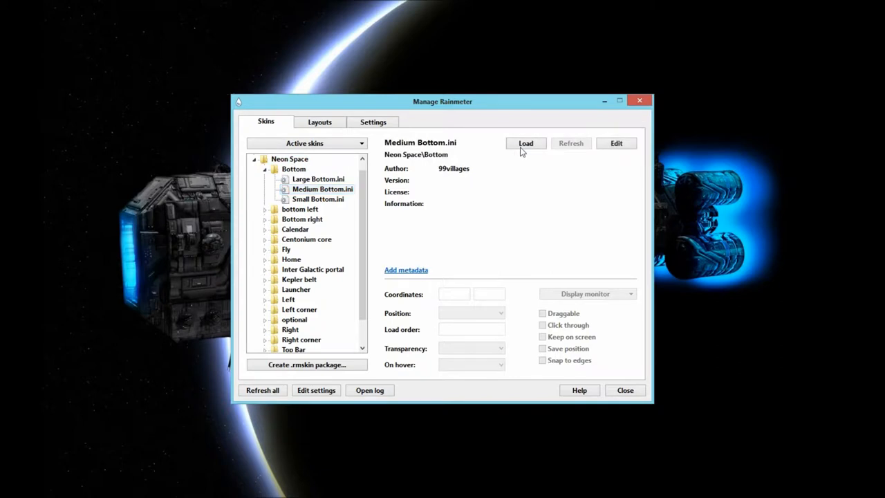
click(264, 168)
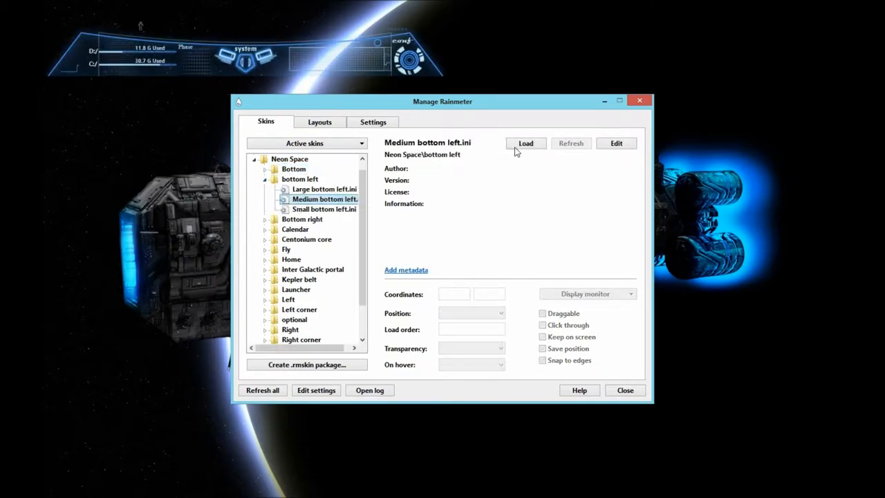
click(266, 179)
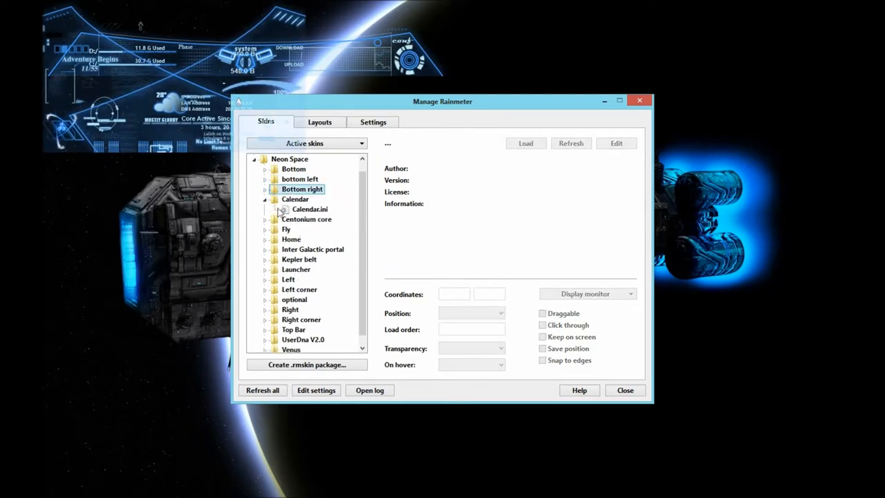
click(276, 209)
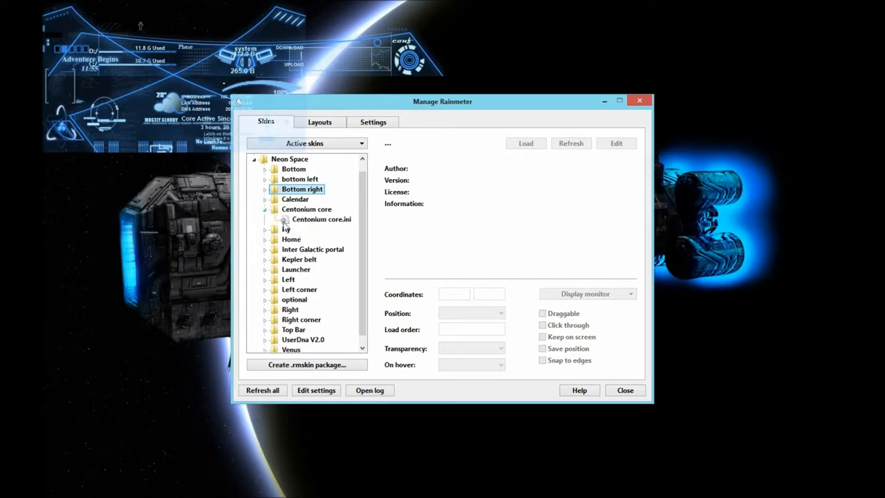
click(321, 220)
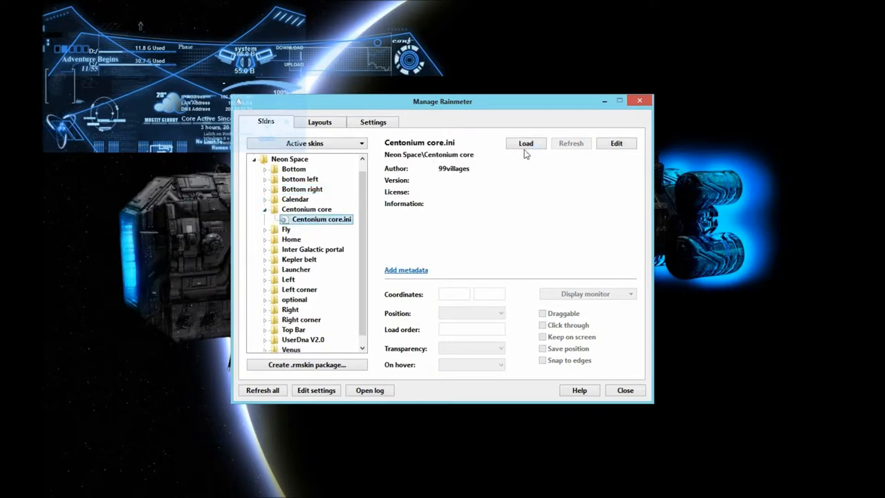
click(525, 144)
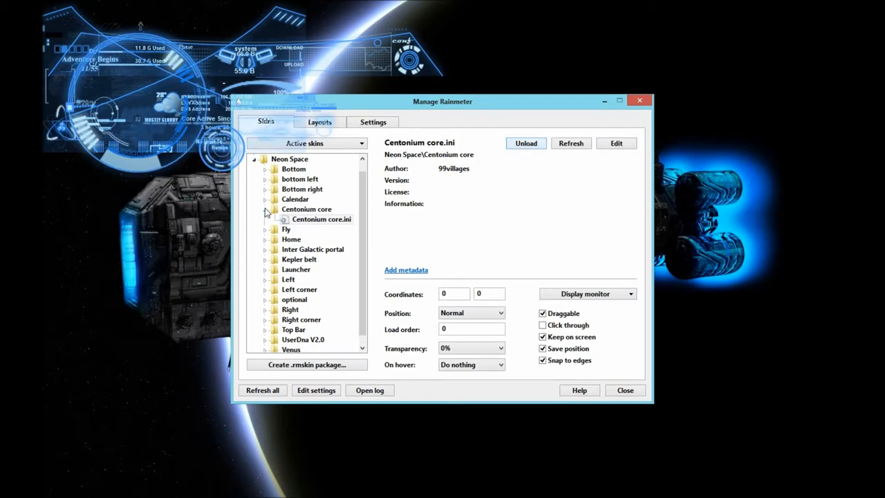
click(265, 219)
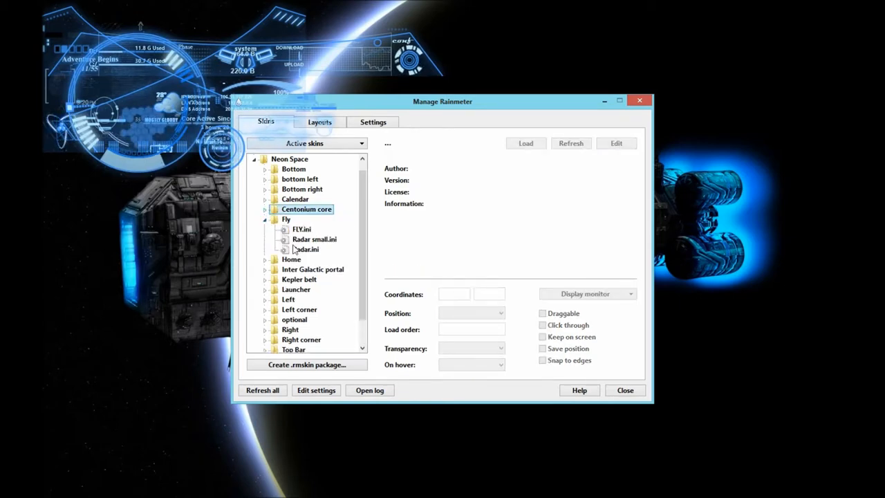
click(306, 249)
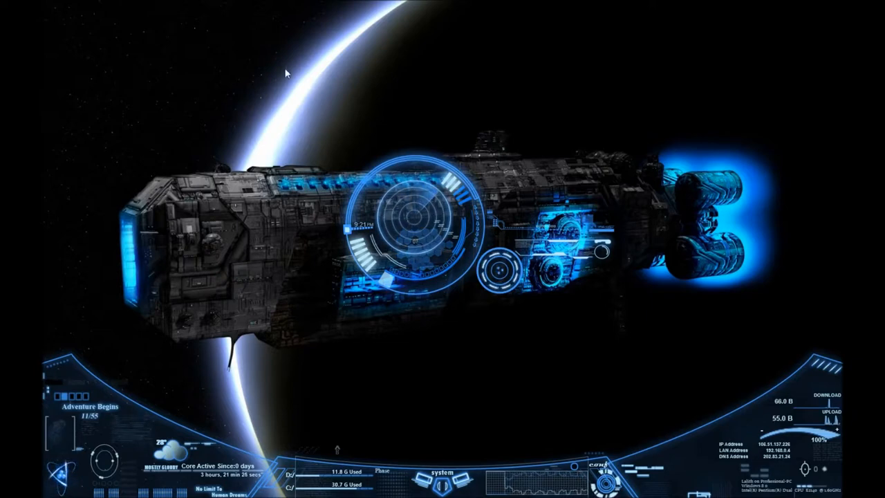
mouse_move(419, 172)
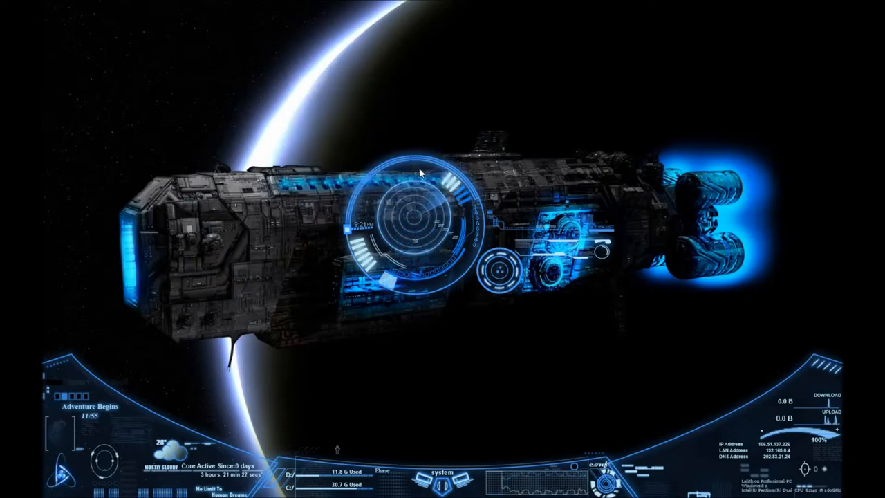
Open Manage skin from the bottom-left Neon Space skin's context menu.
right_click(418, 173)
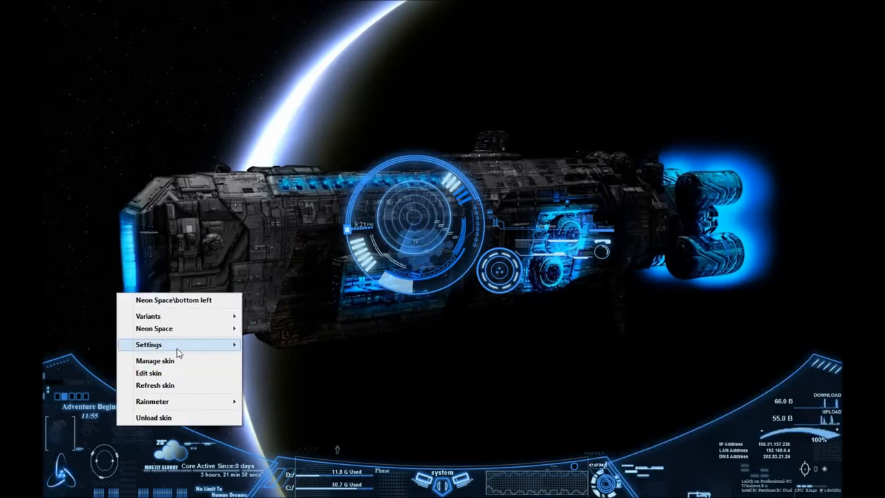
click(276, 387)
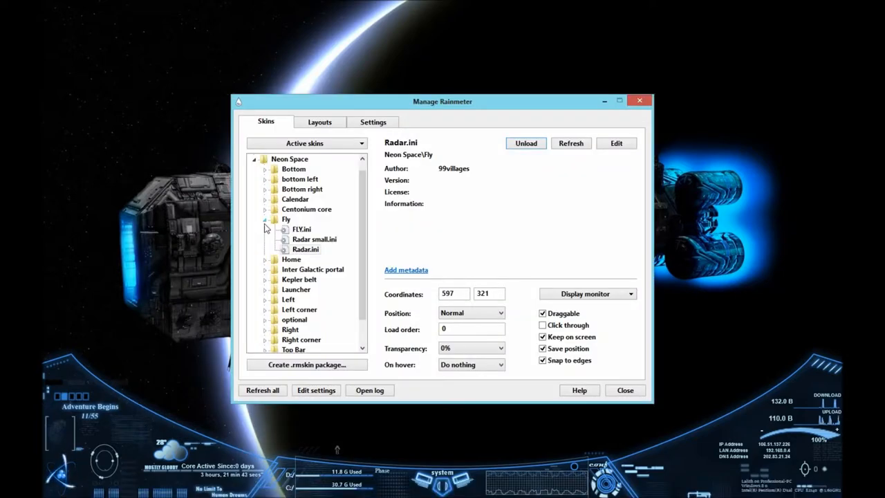
Load the Home map skin and the InterGalactic Portal 2 variant.
click(285, 220)
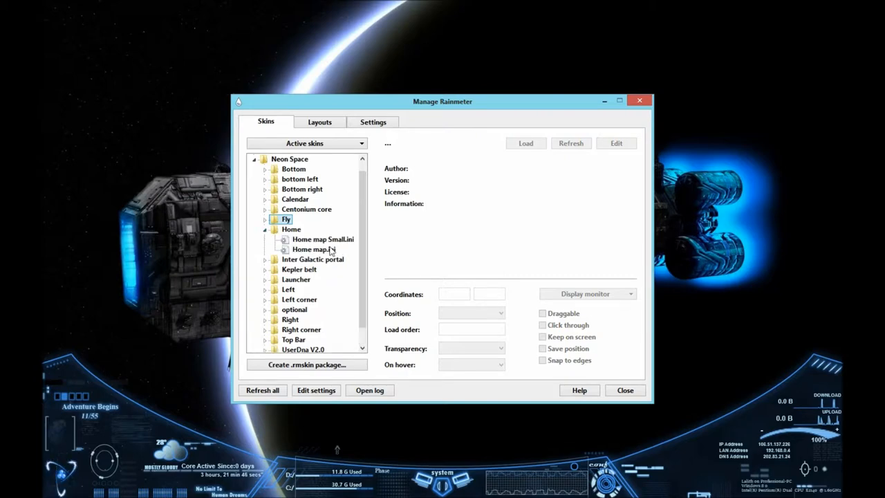
click(315, 249)
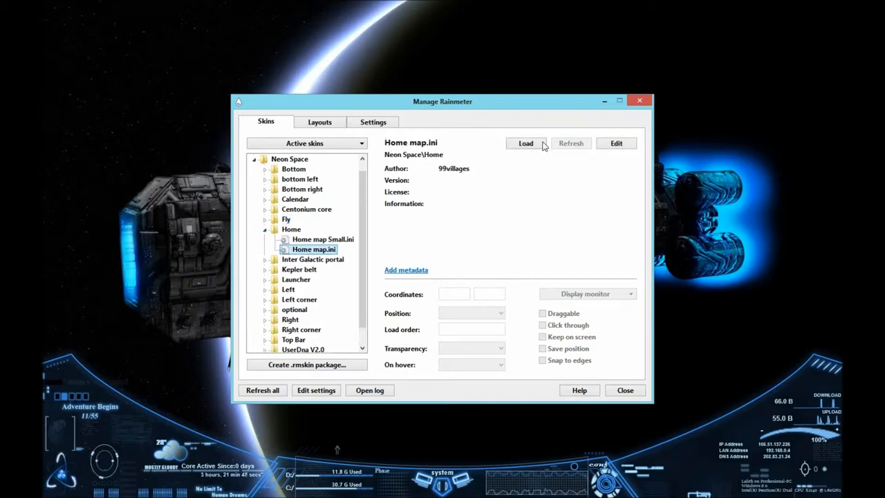
click(526, 144)
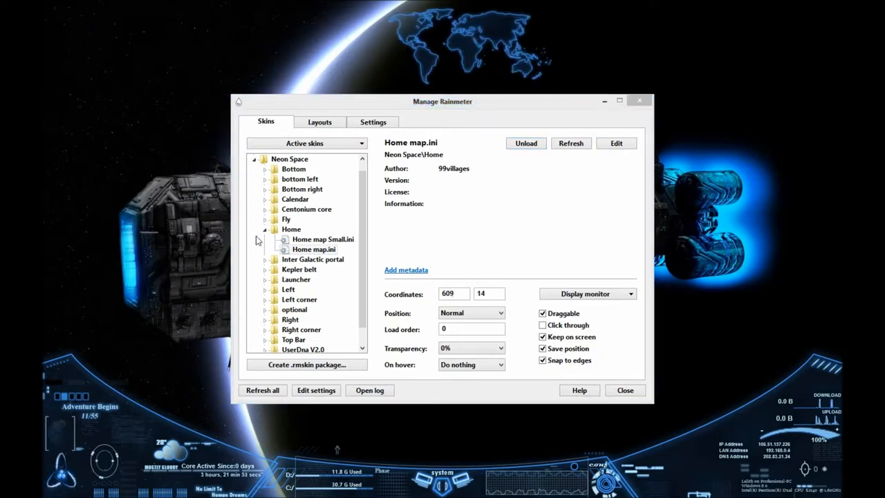
click(290, 229)
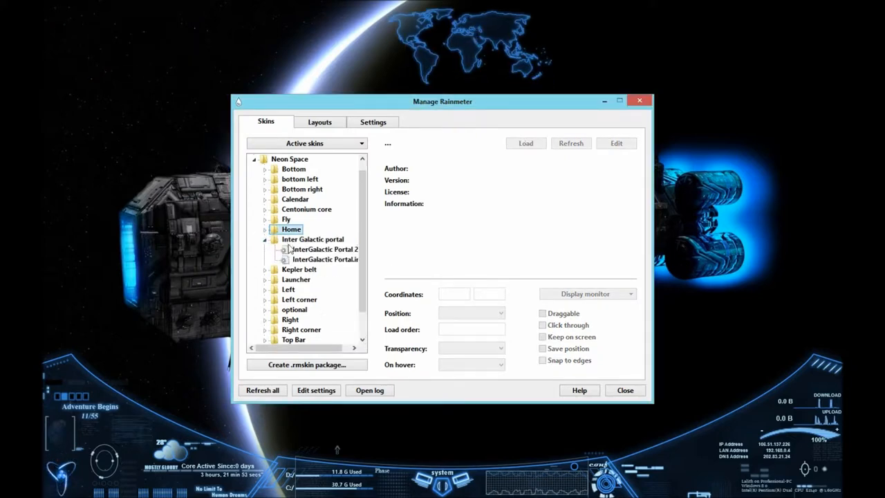
click(325, 249)
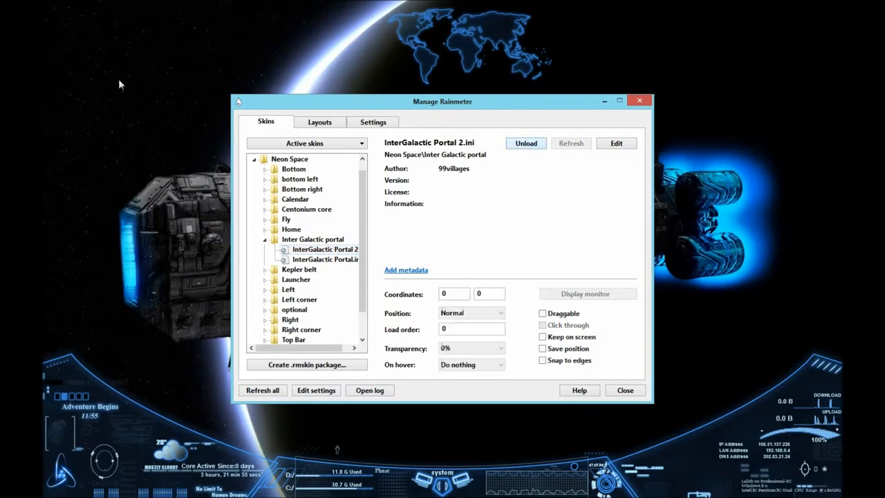
click(326, 259)
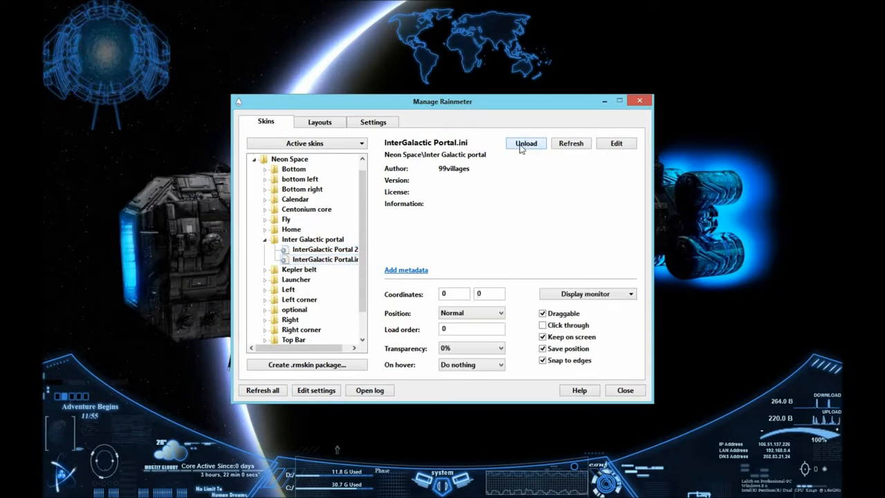
click(325, 249)
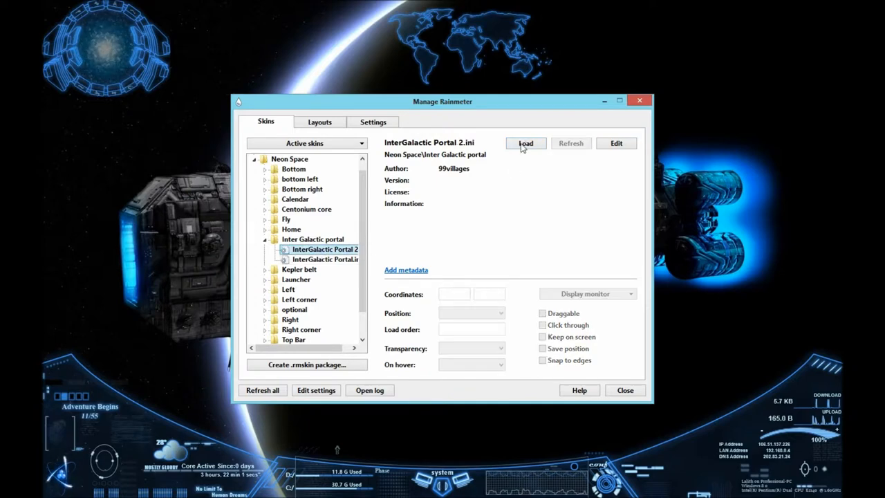
click(525, 143)
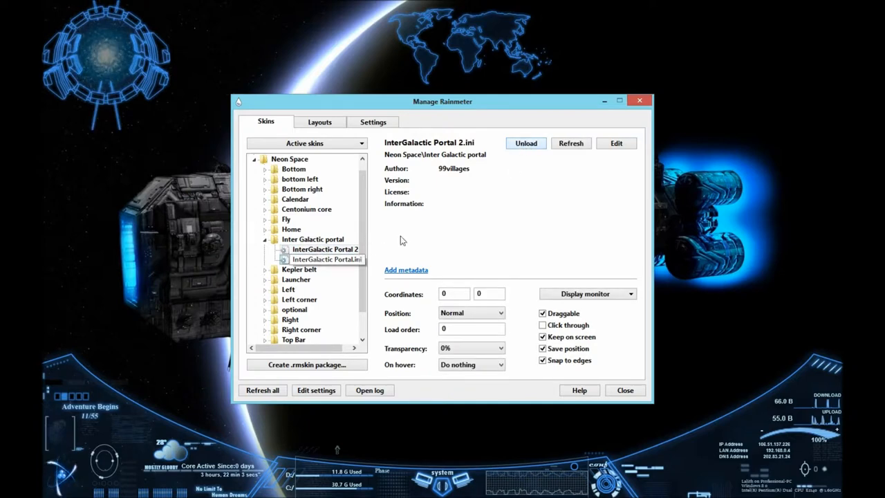
Load the Kuiper belt Large skin and minimize the manager window.
click(328, 259)
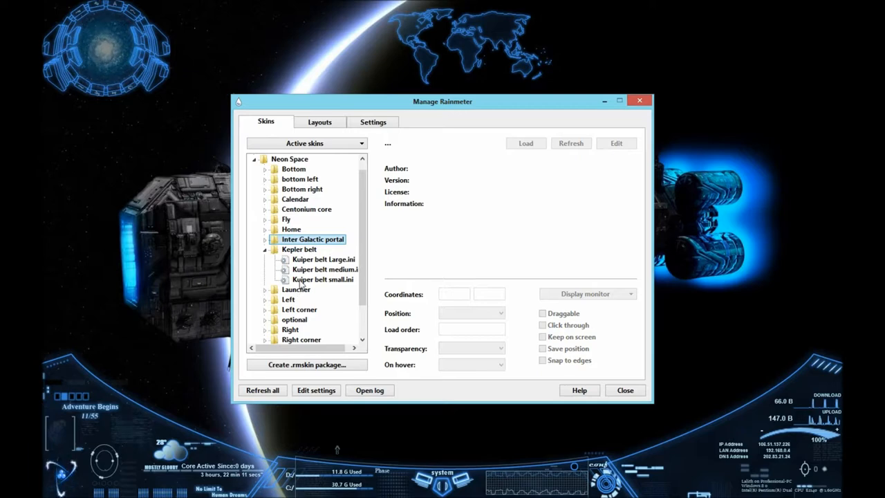
click(324, 259)
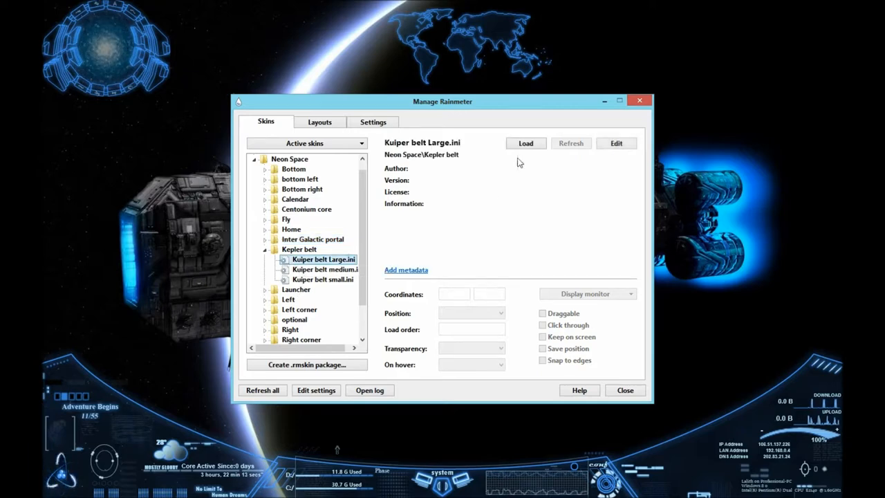
click(526, 143)
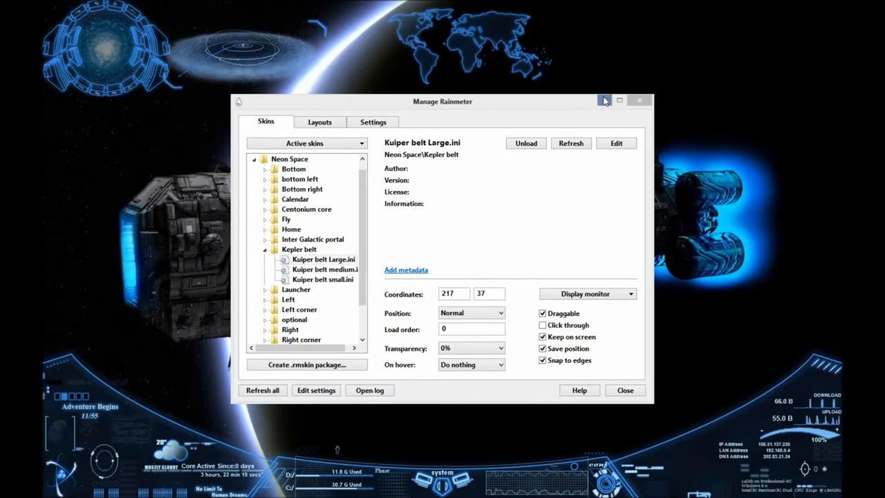
click(639, 100)
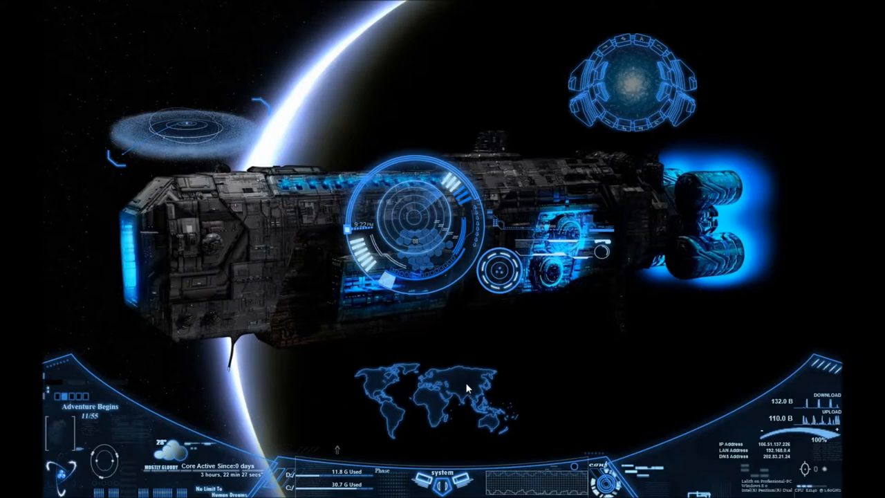
Position the map, portal and belt skins, then reopen Manage skin from a skin's menu.
right_click(467, 388)
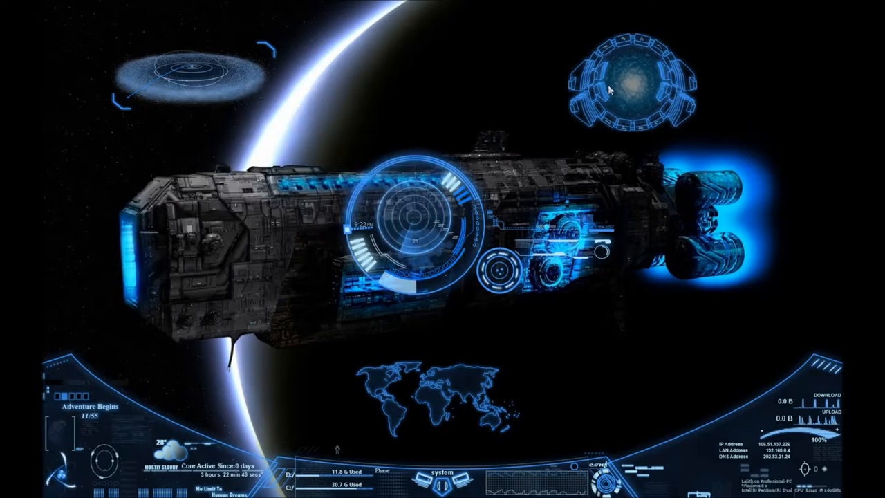
mouse_move(547, 74)
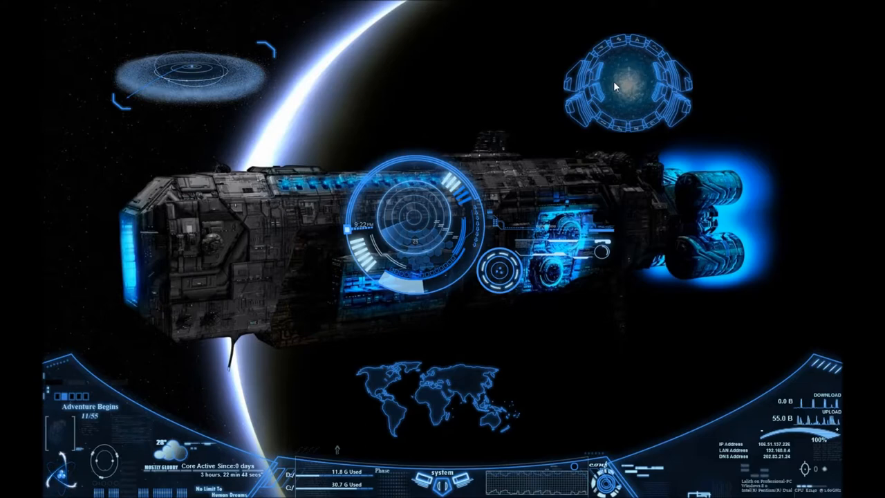
right_click(615, 87)
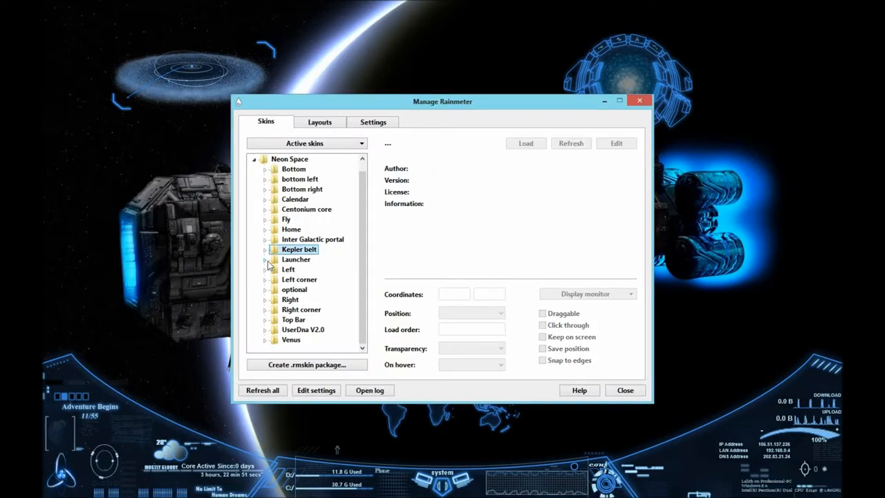
Load the Large Launchers skin, then unload it again.
click(266, 259)
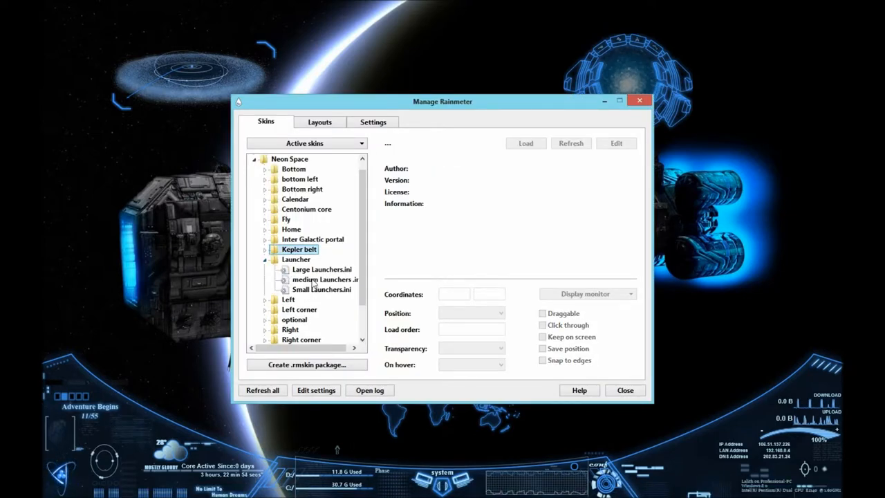
click(325, 279)
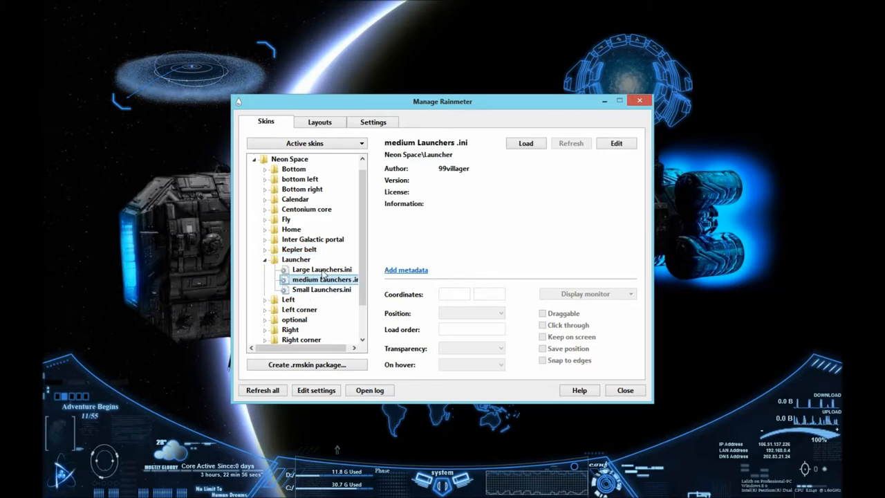
click(322, 269)
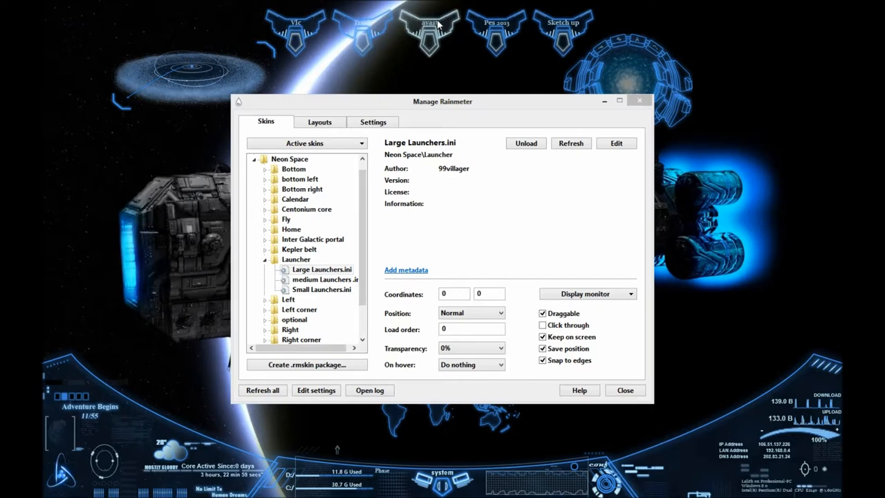
mouse_move(388, 40)
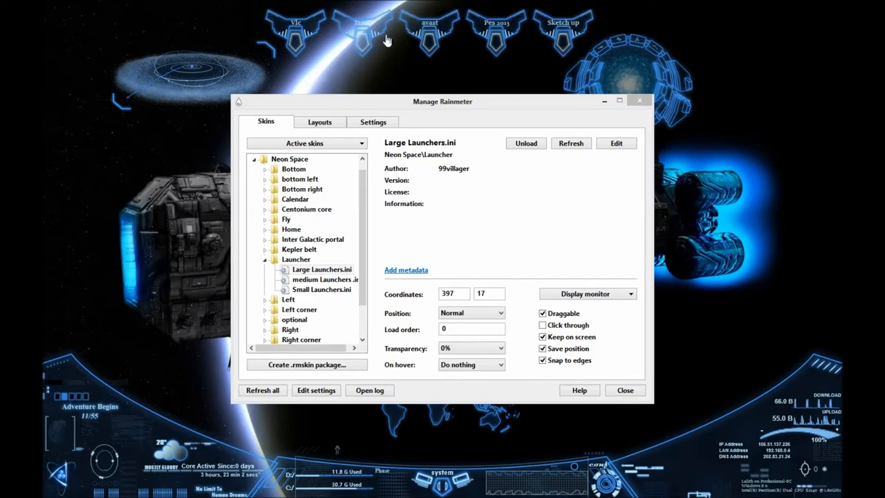
click(526, 144)
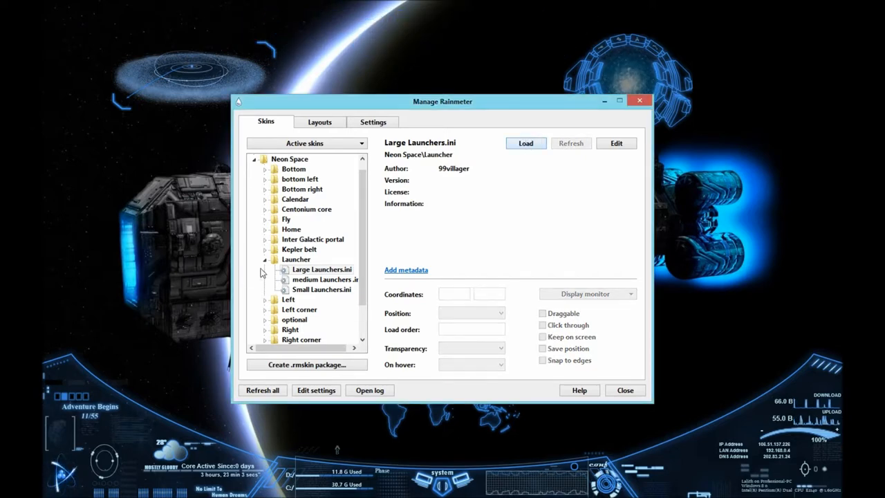
Load the Large top left RAM and battery panel from the Left folder.
click(296, 259)
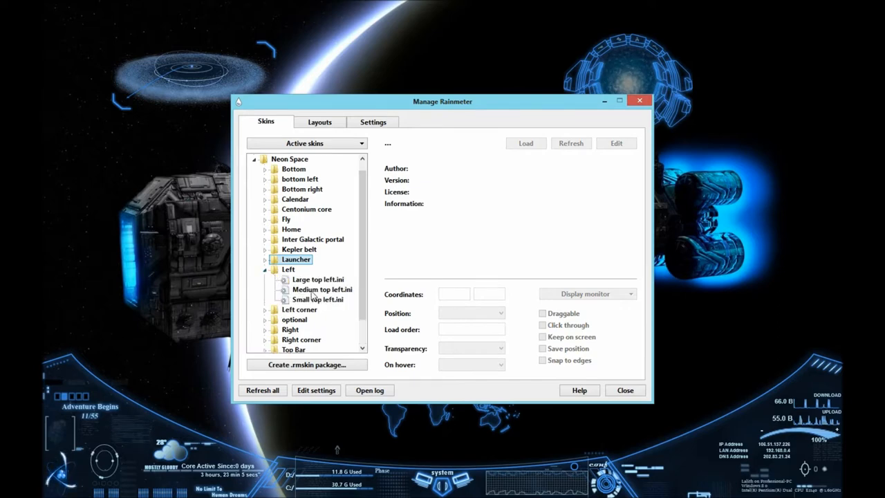
click(317, 279)
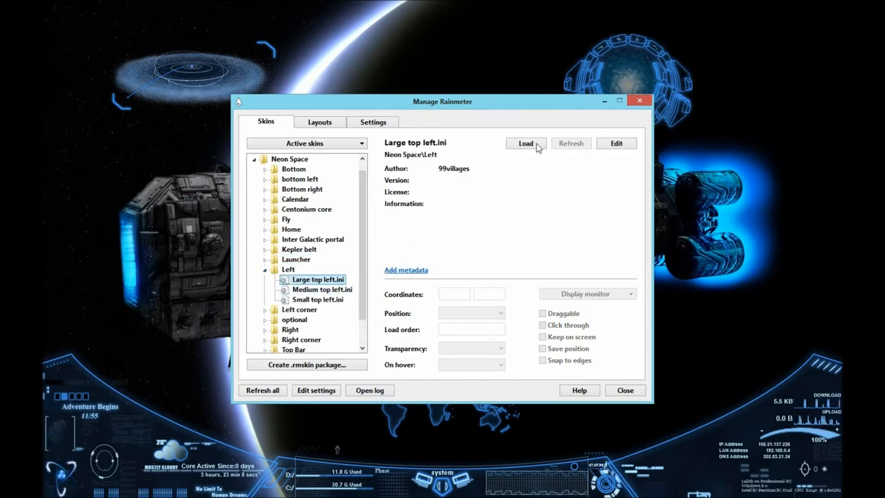
click(526, 143)
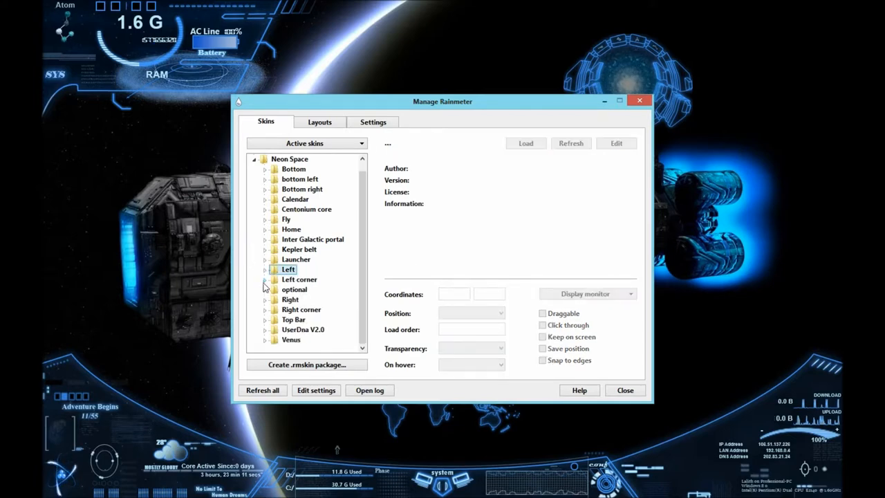
Load the Medium left Bar skin from the Left corner folder as the left launcher bar.
click(266, 279)
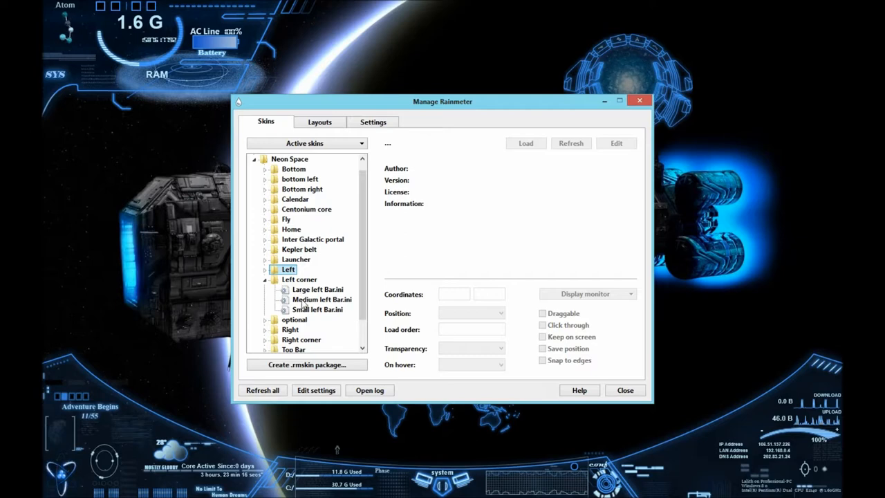
click(321, 300)
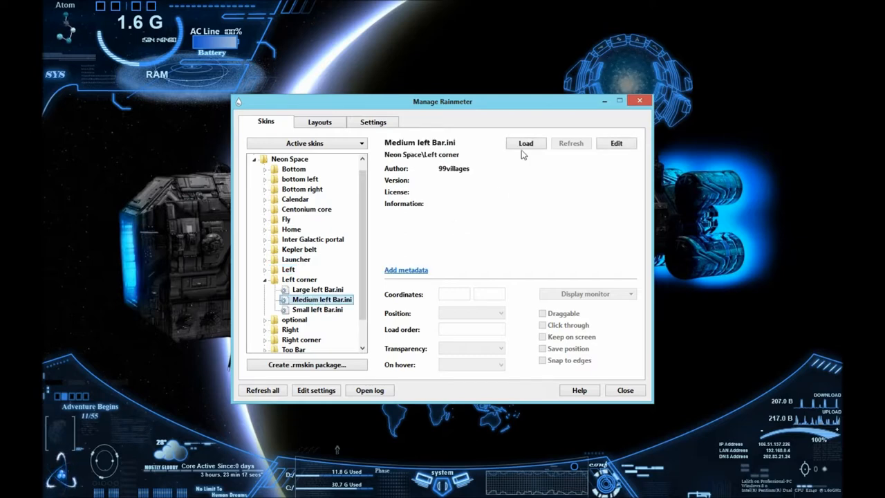
click(525, 143)
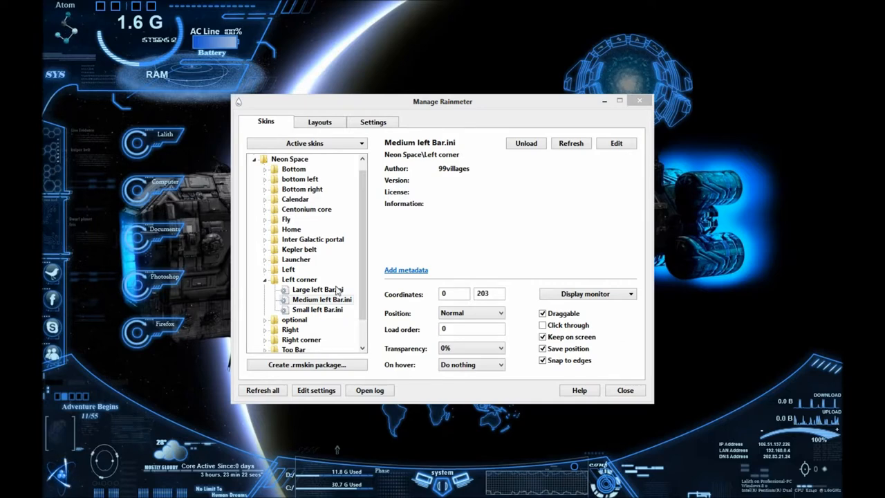
click(317, 289)
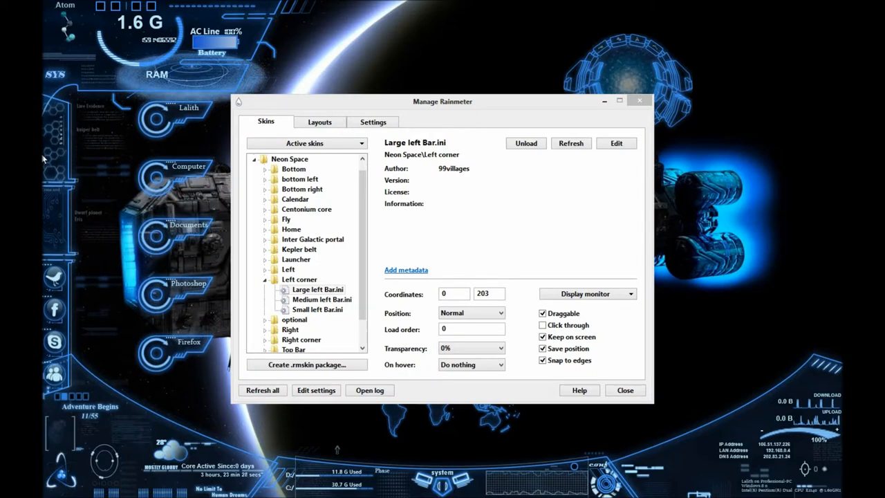
click(321, 298)
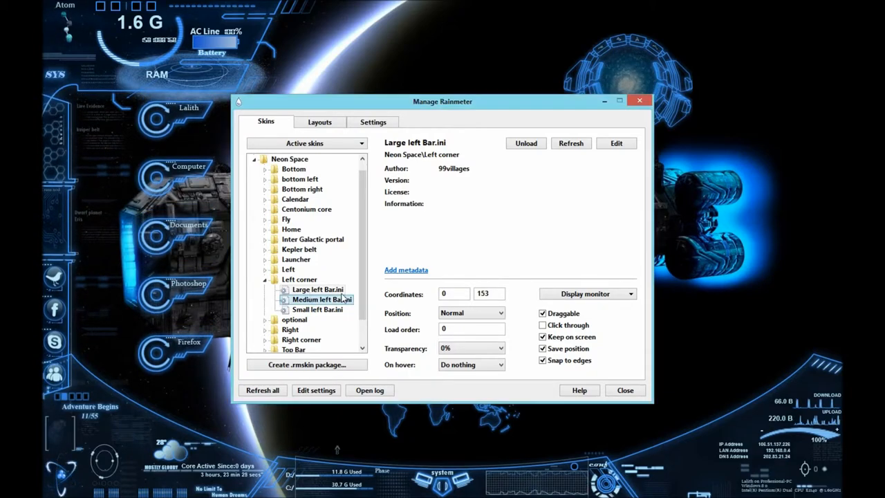
click(322, 299)
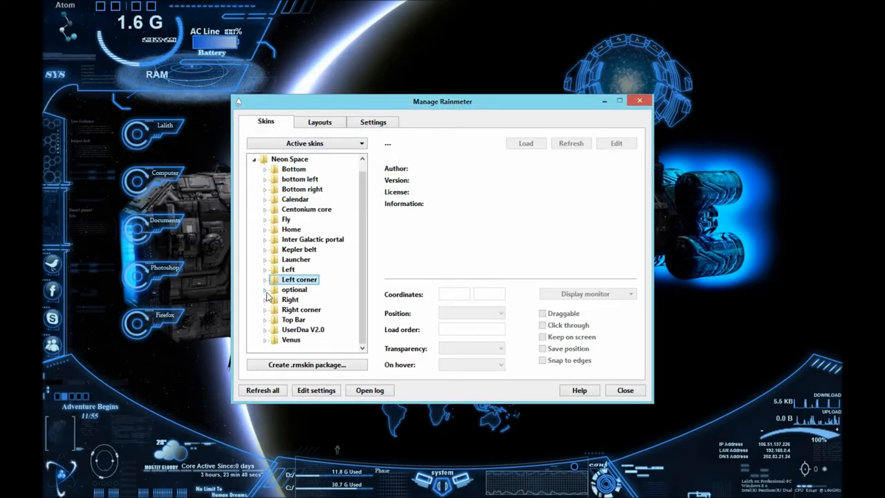
click(265, 289)
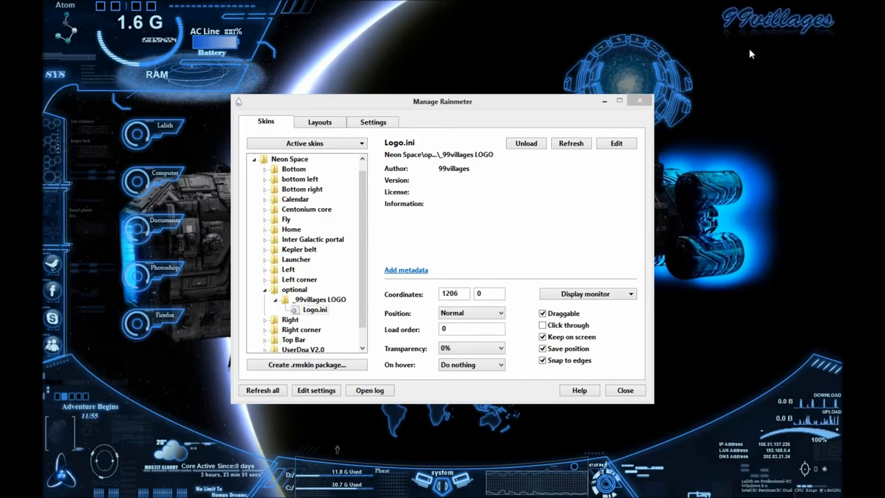
Unload the 99villages logo and load the Large top right panel.
click(526, 143)
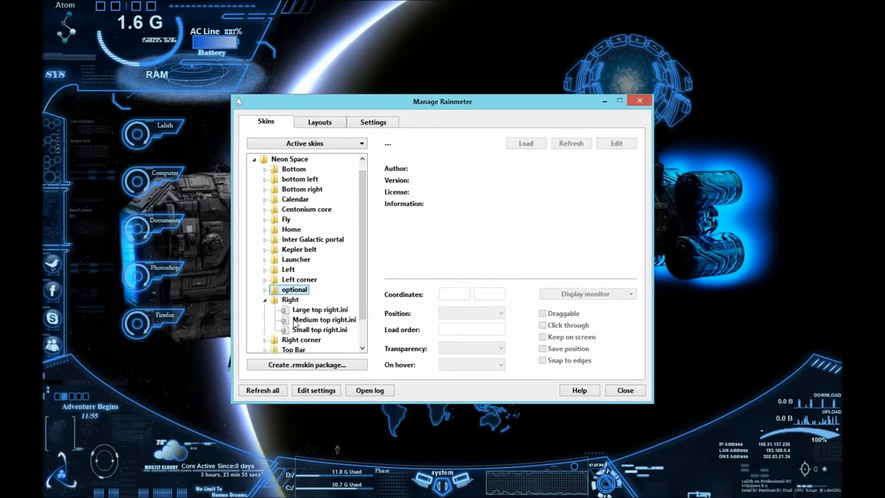
click(321, 309)
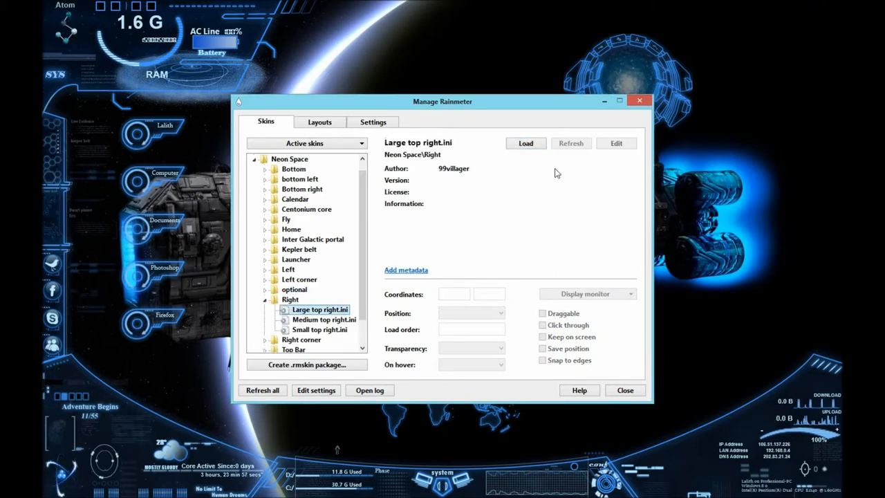
click(526, 143)
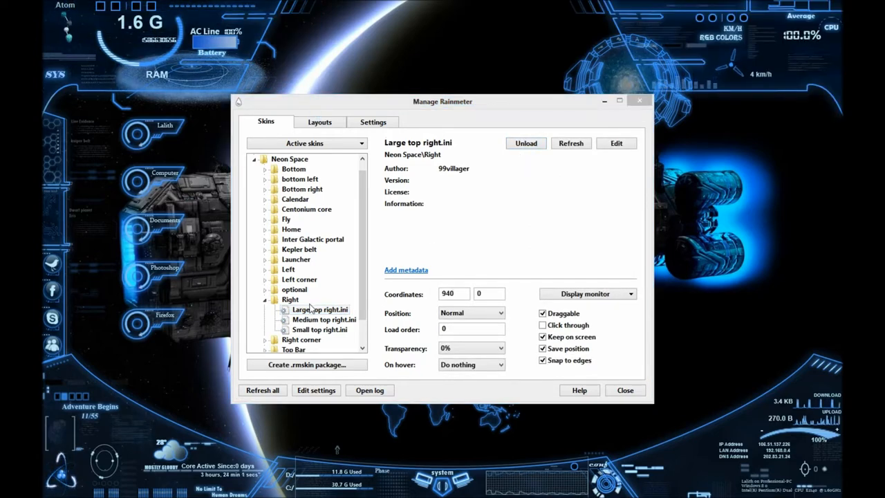
Load the Medium right corner CPU gauge from the Right corner folder.
click(290, 299)
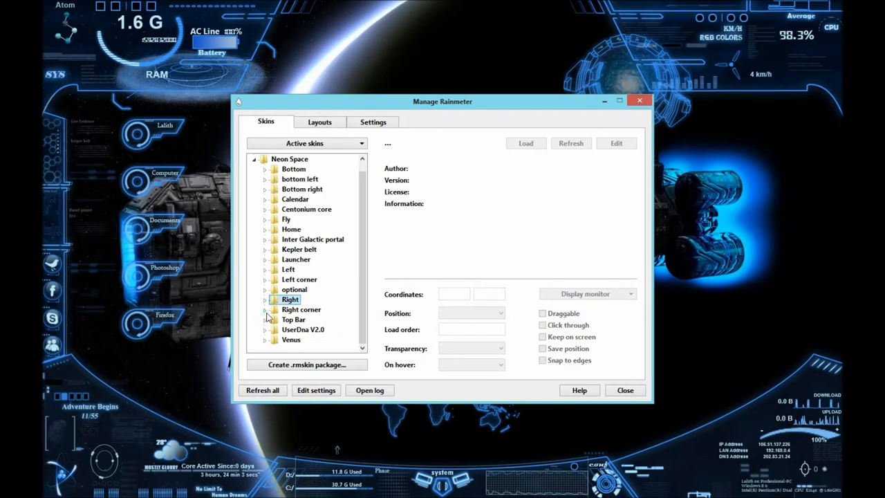
click(264, 309)
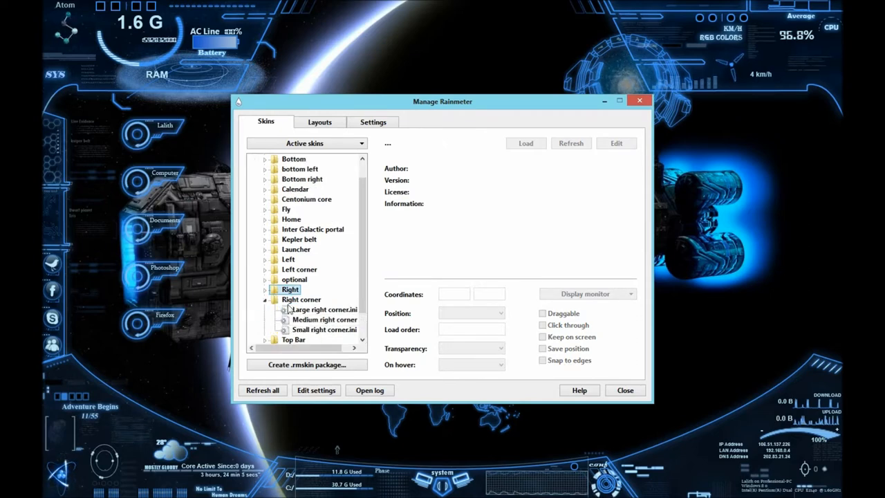
click(325, 320)
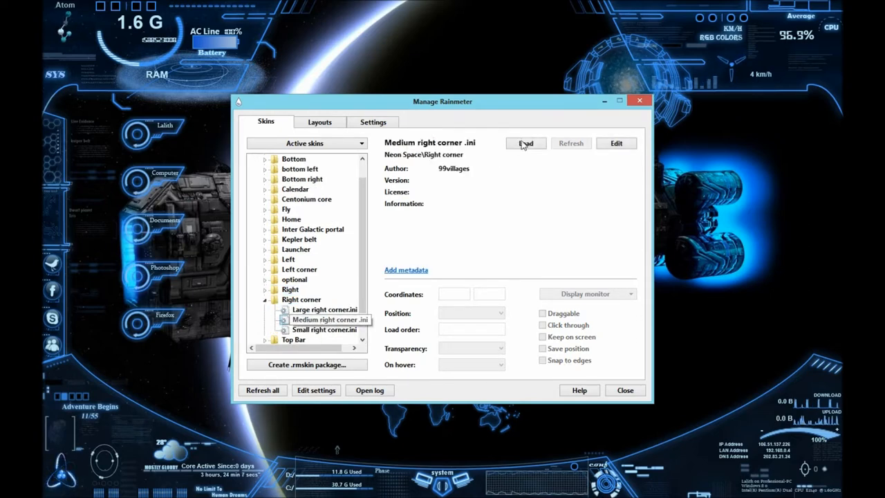
click(525, 143)
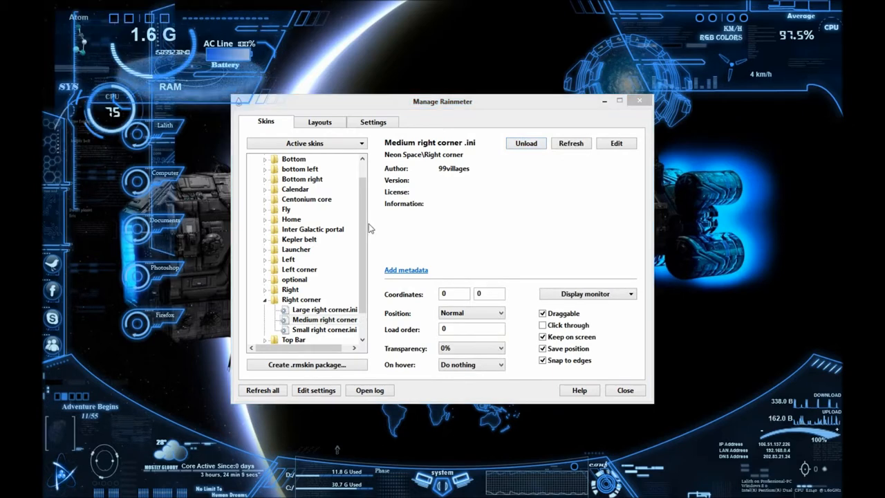
mouse_move(818, 273)
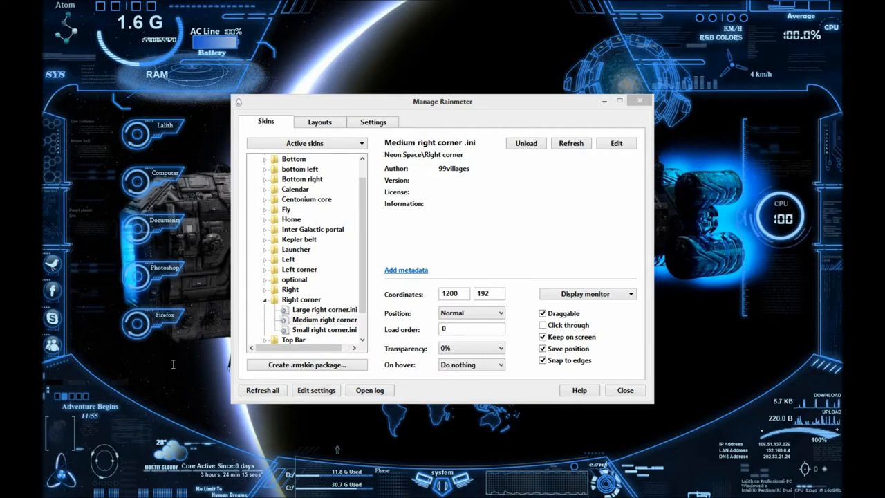
click(301, 309)
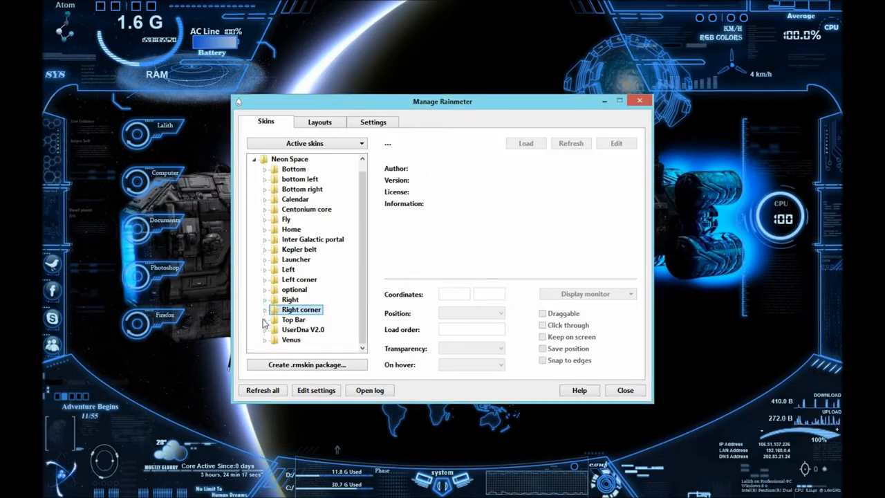
Load Top bar large.ini, adding the Galactic Standard Time clock bar.
click(294, 310)
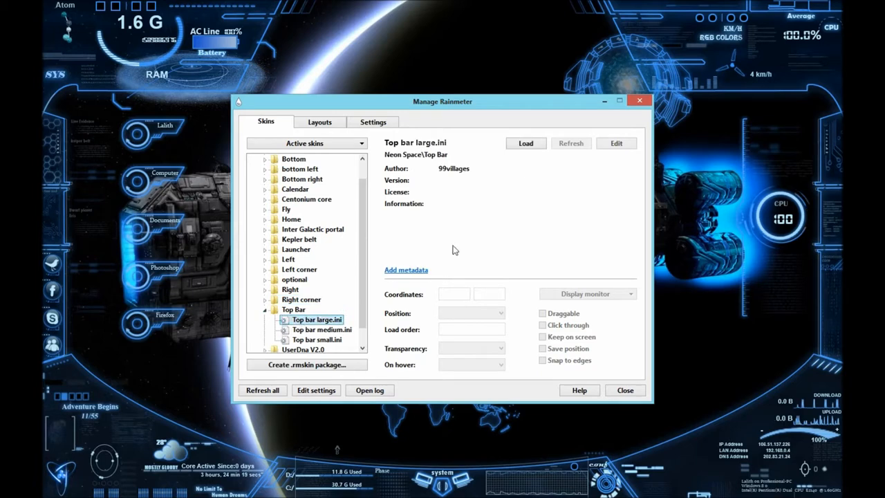
click(526, 143)
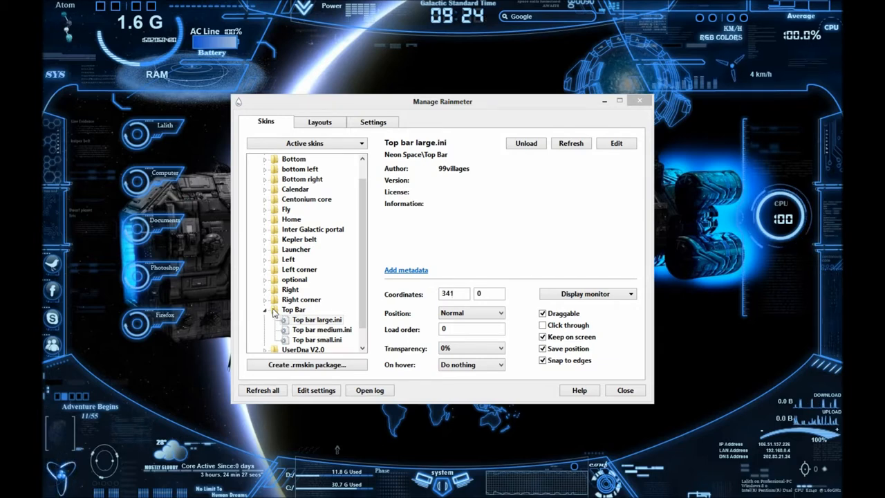
click(293, 309)
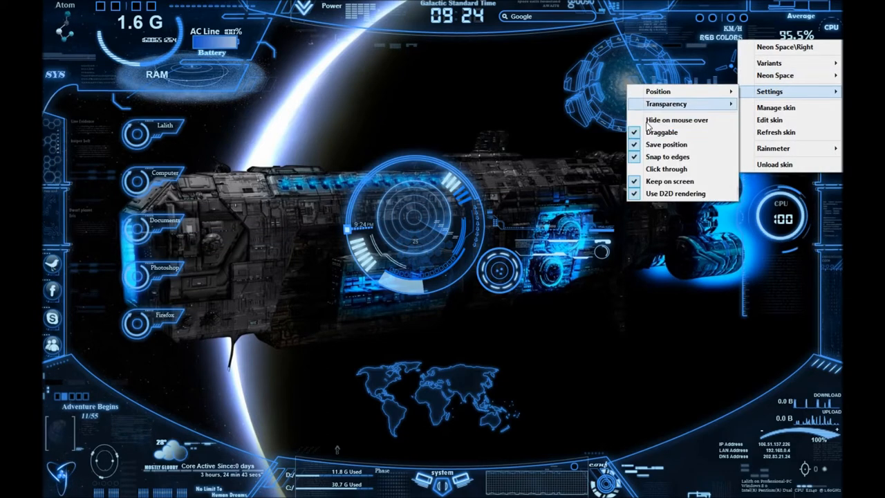
Open and dismiss the settings of the top-right panel and CPU gauge.
click(609, 107)
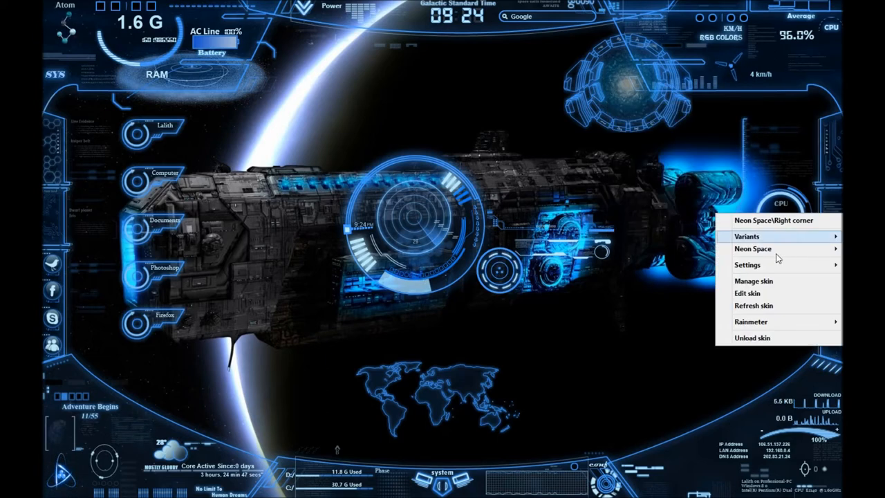
click(747, 265)
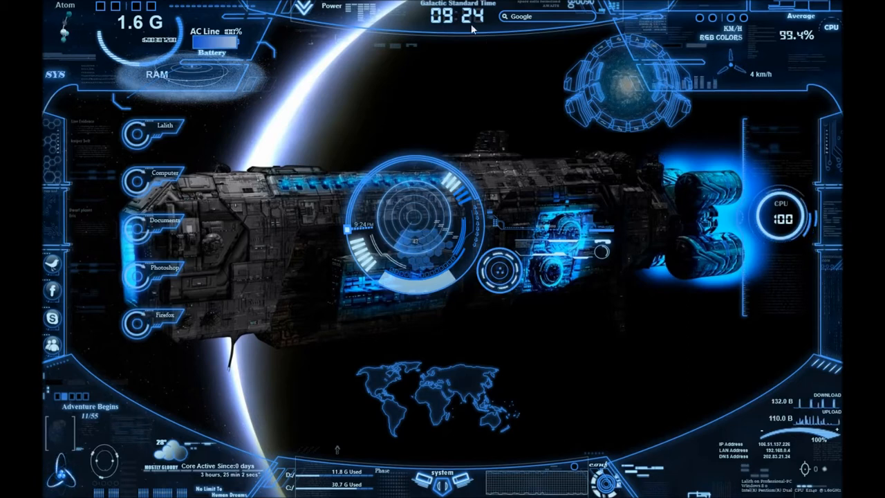
mouse_move(107, 211)
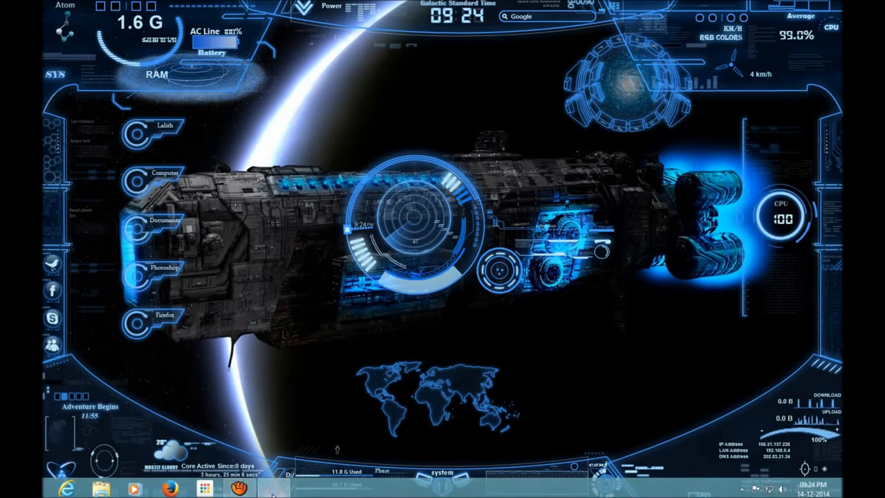
Reopen the skin manager, load 'Dna no info' from UserDna V2.0, then unload it.
click(271, 490)
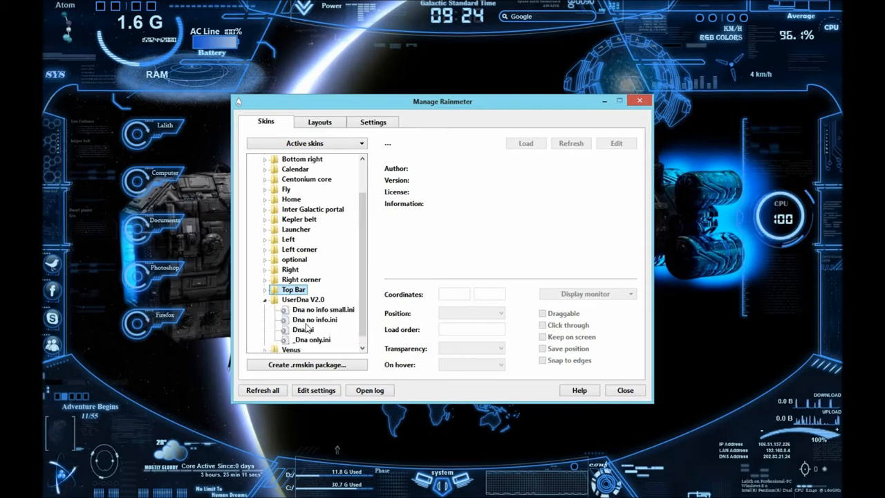
click(315, 320)
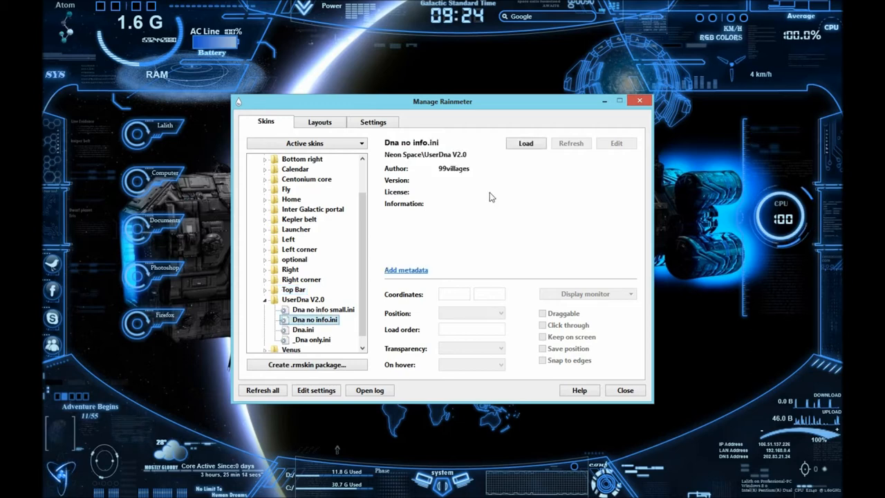
click(526, 143)
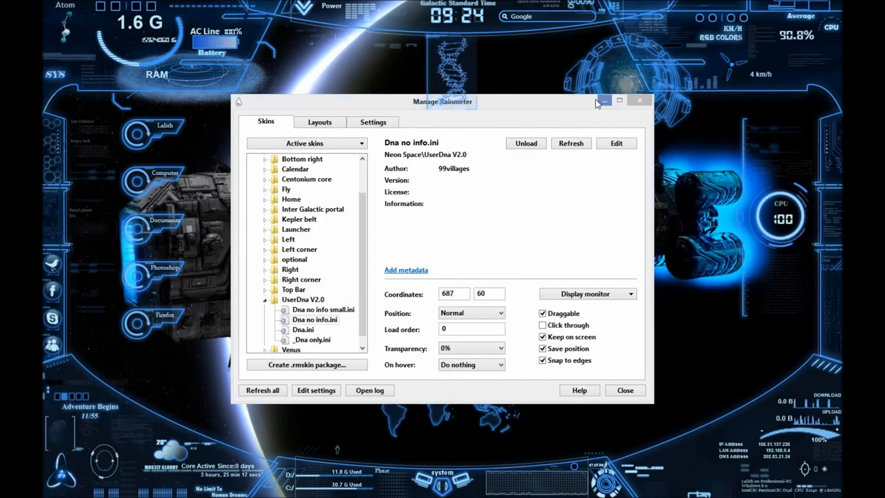
click(639, 100)
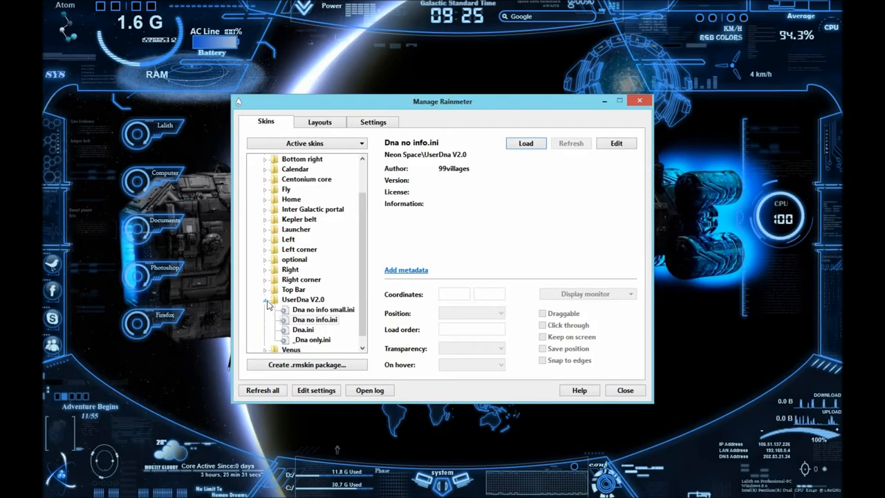
click(268, 299)
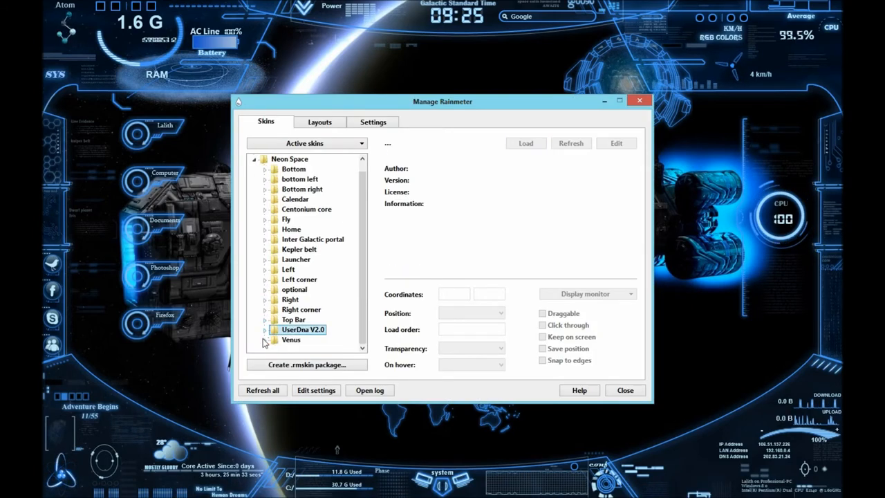
Add Medium Venus Hologram.ini from the Venus folder and close the skin manager.
click(264, 340)
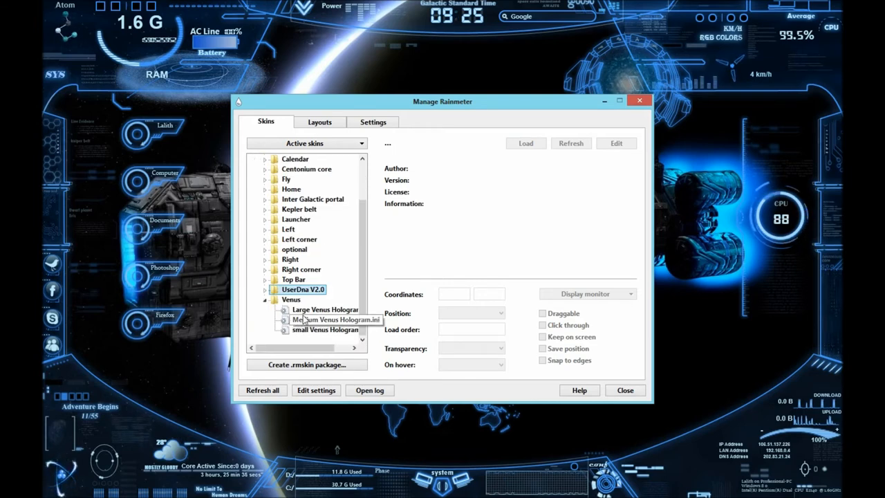
click(325, 309)
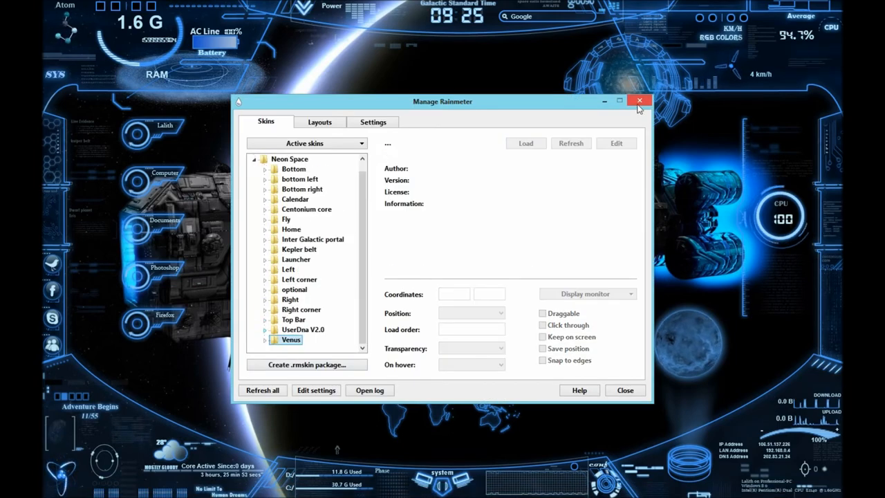
click(639, 101)
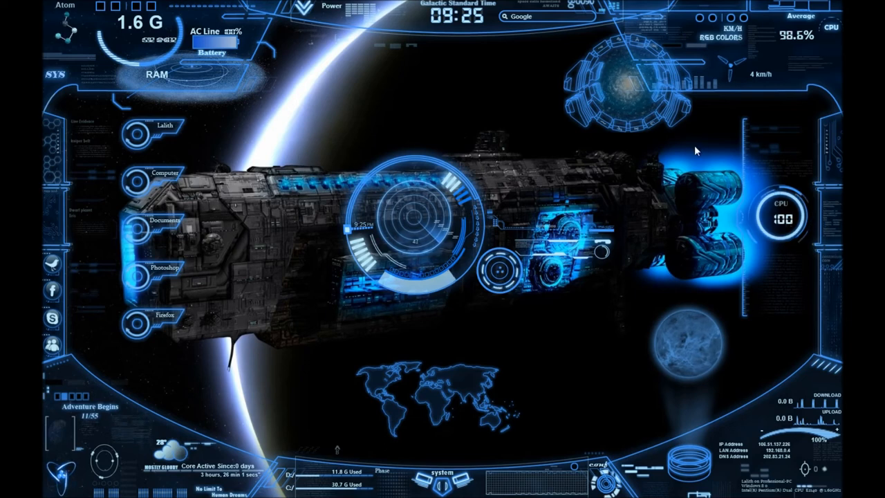
mouse_move(425, 107)
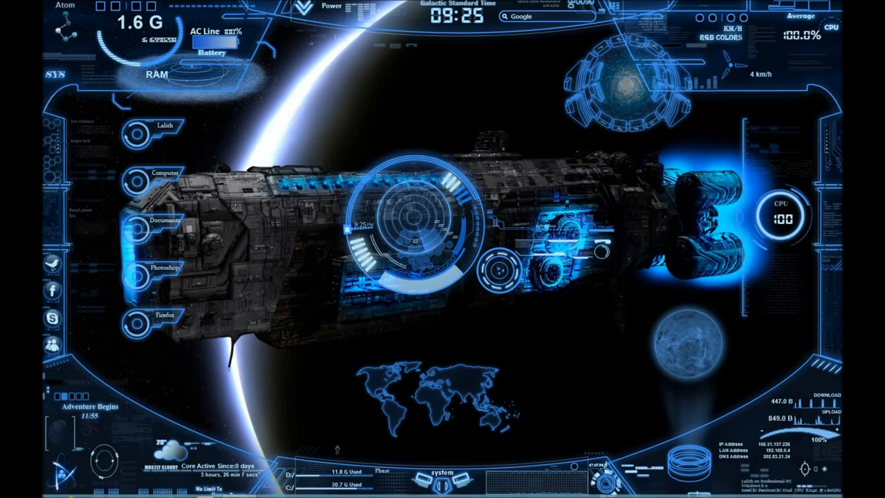
mouse_move(305, 373)
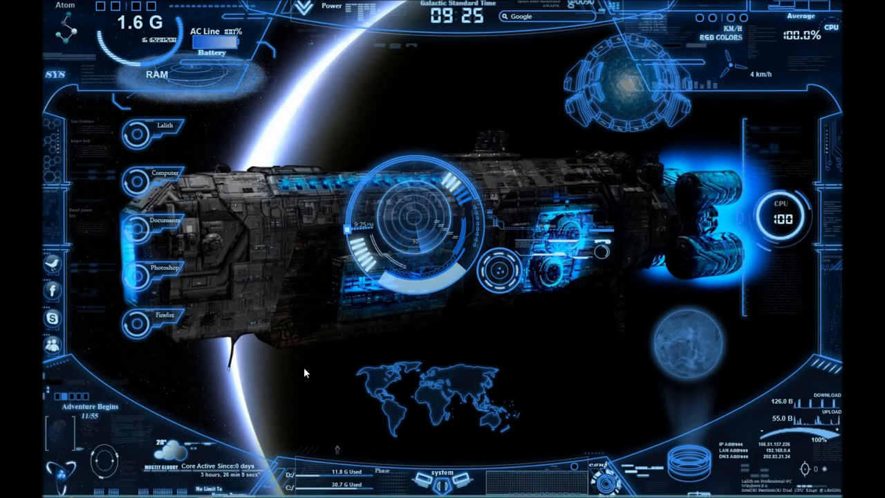